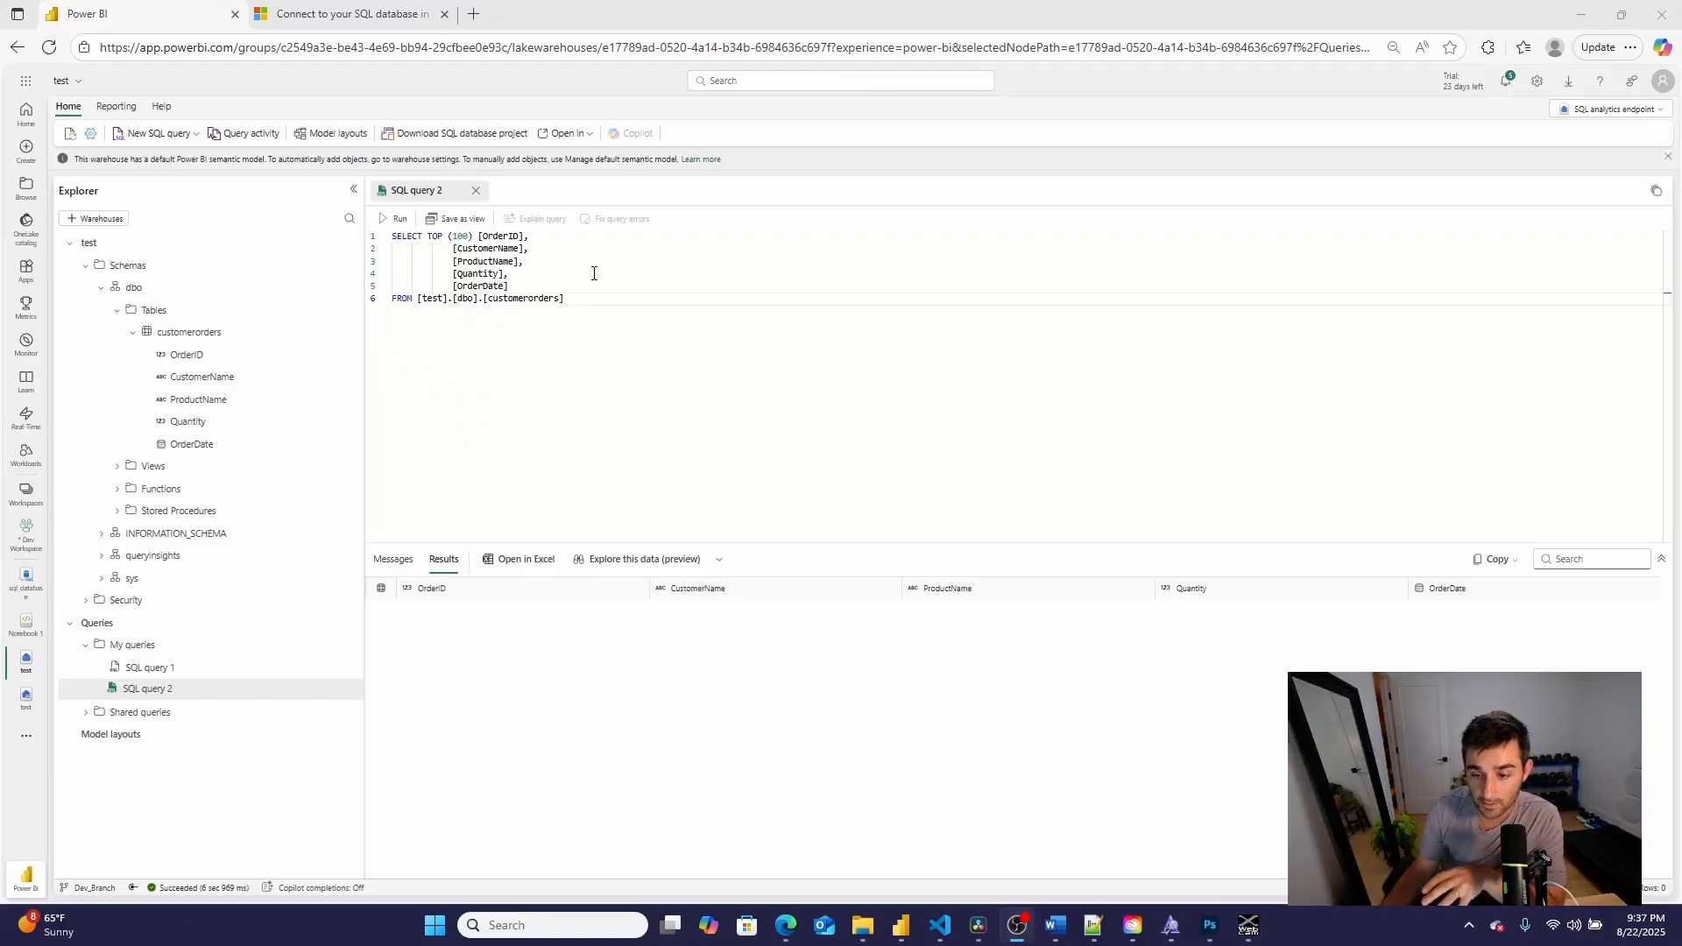
pyautogui.moveTo(592, 280)
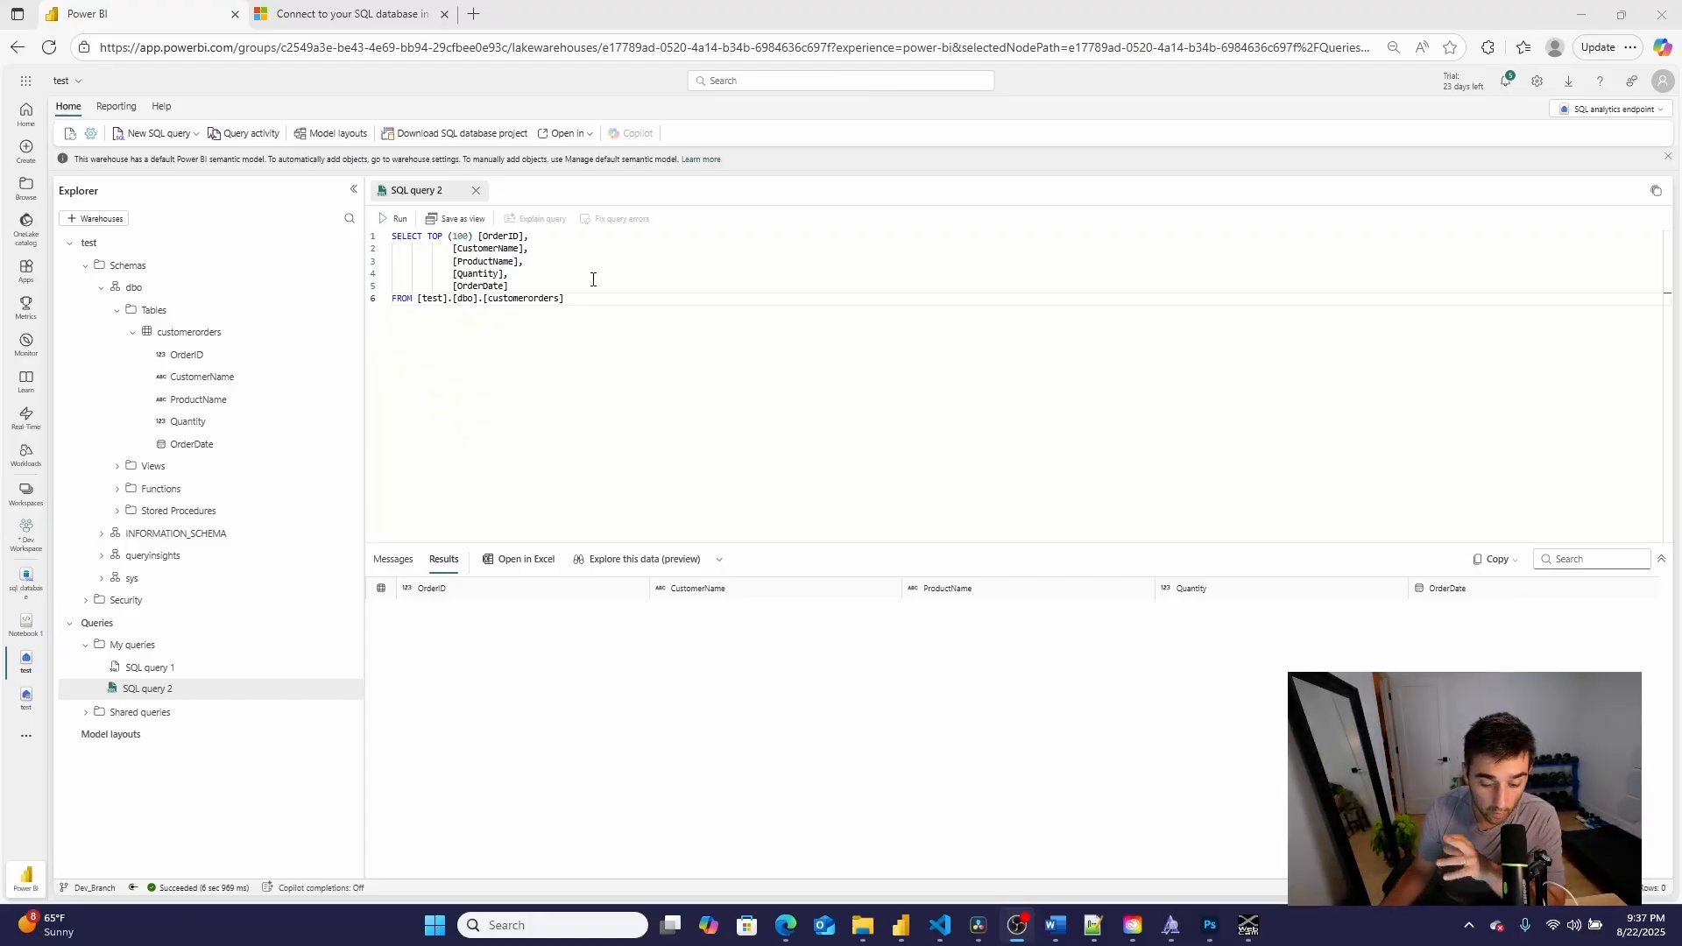
pyautogui.moveTo(318, 401)
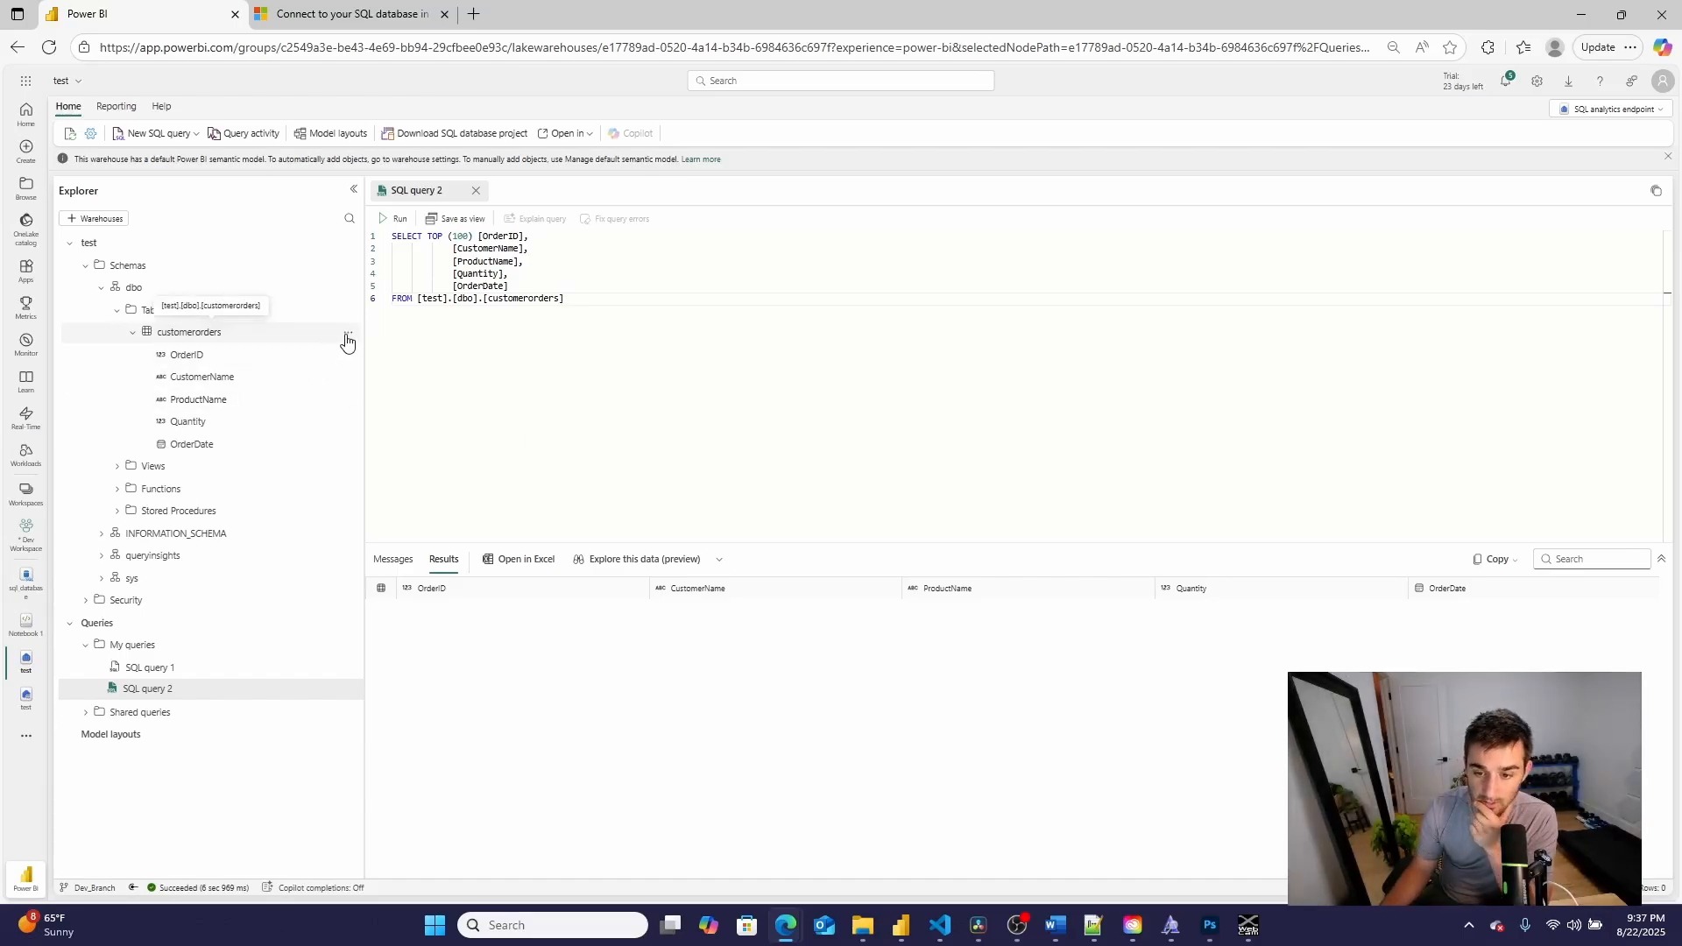
# - Rerun the SELECT TOP 100 customerorders query in the warehouse
pyautogui.click(347, 332)
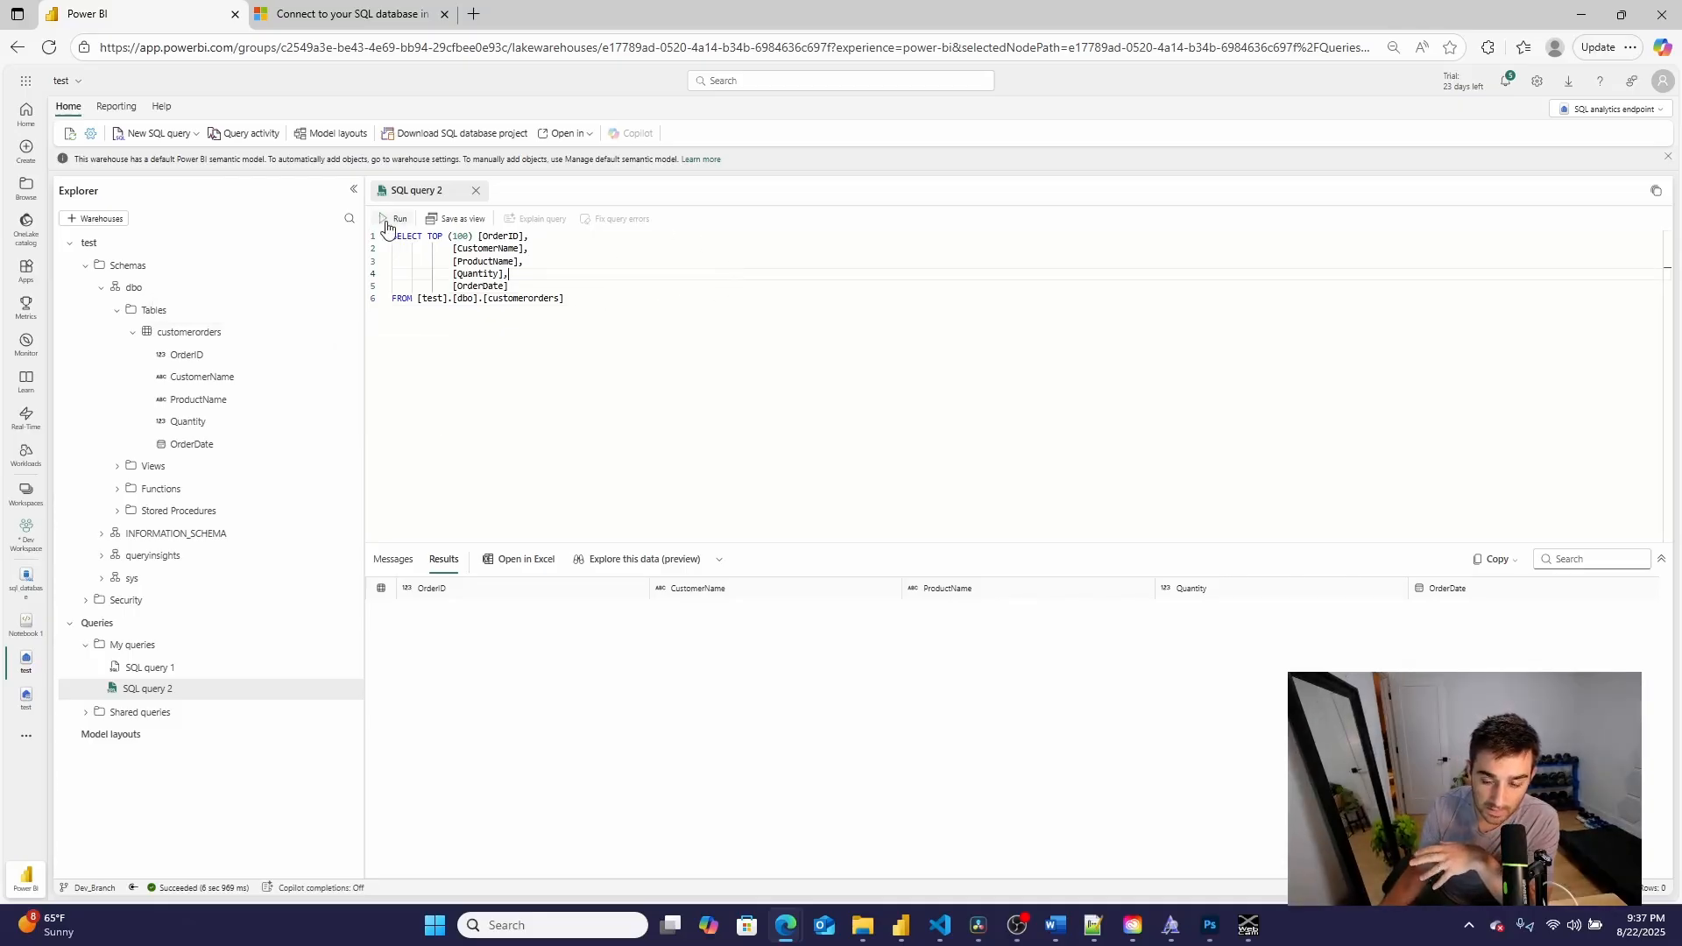
pyautogui.click(383, 218)
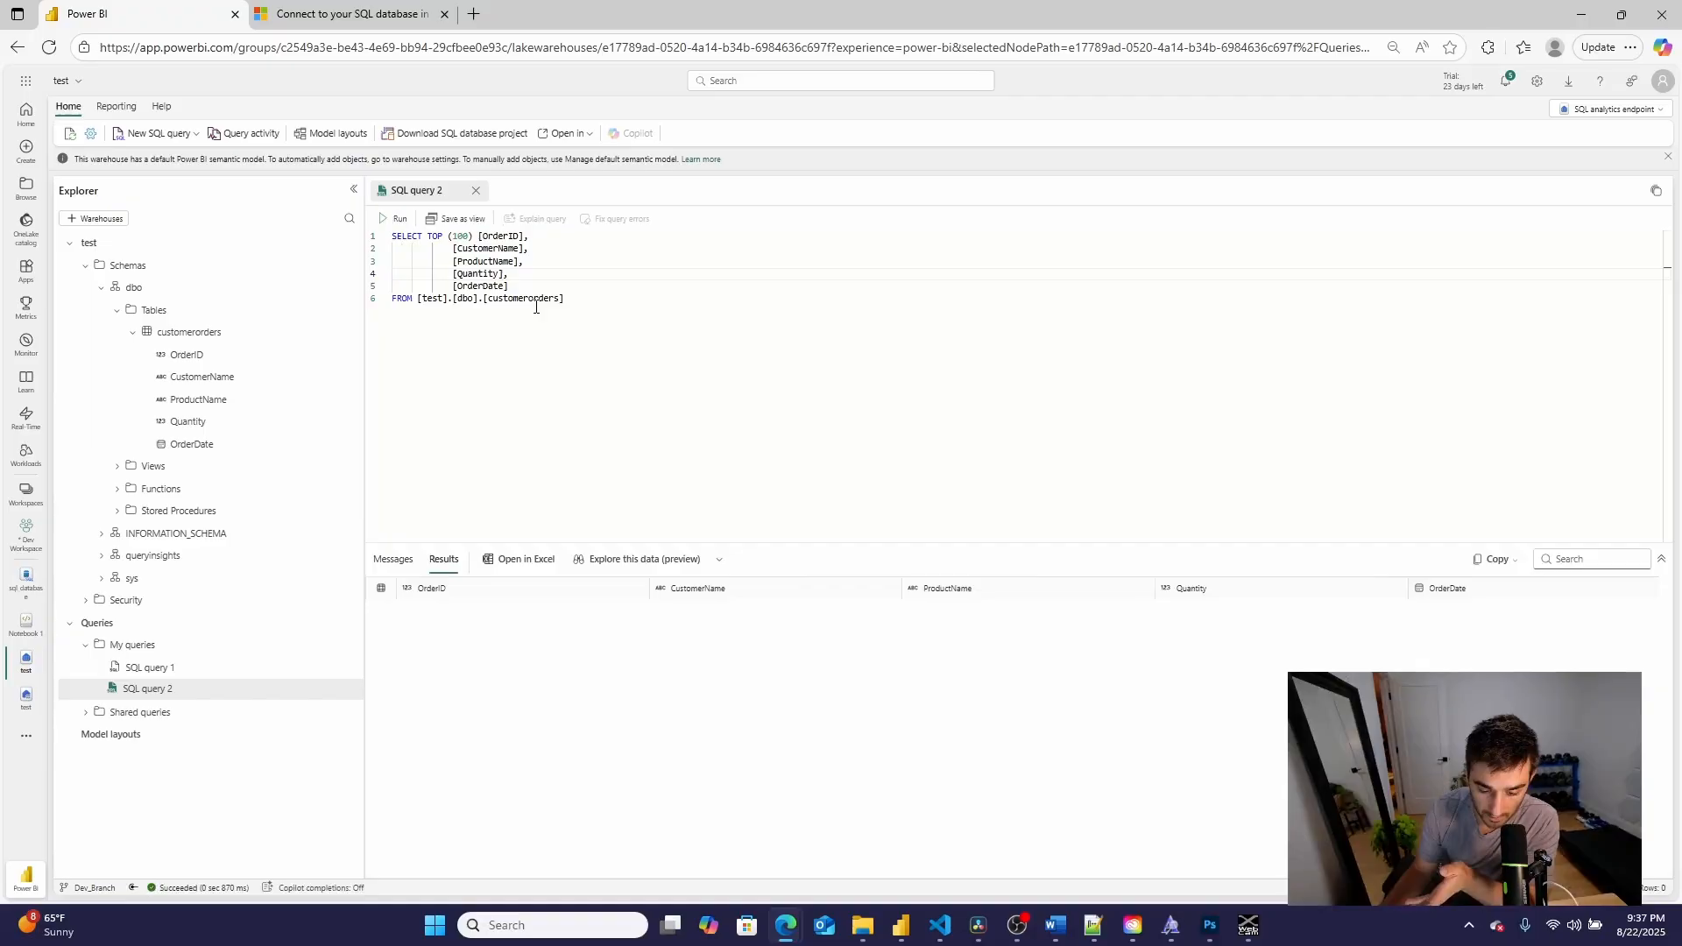
pyautogui.moveTo(592, 461)
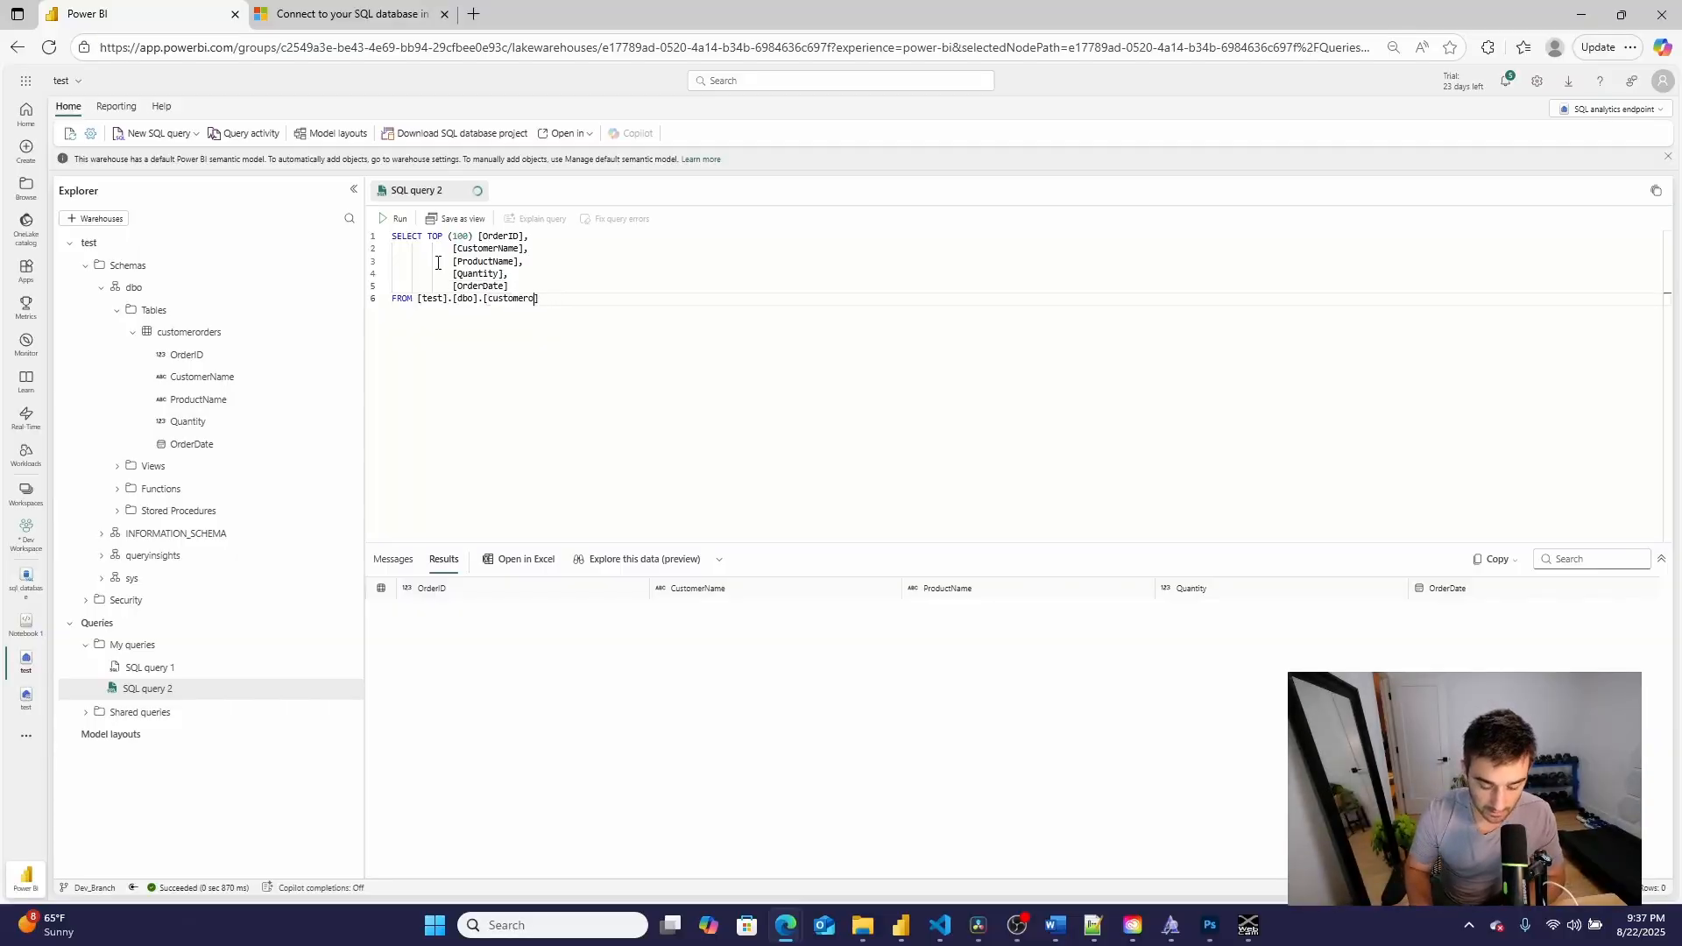
# - Query the table as uppercase CUSTOMERORDERS, producing an 'Invalid object name' error
pyautogui.press('Backspace')
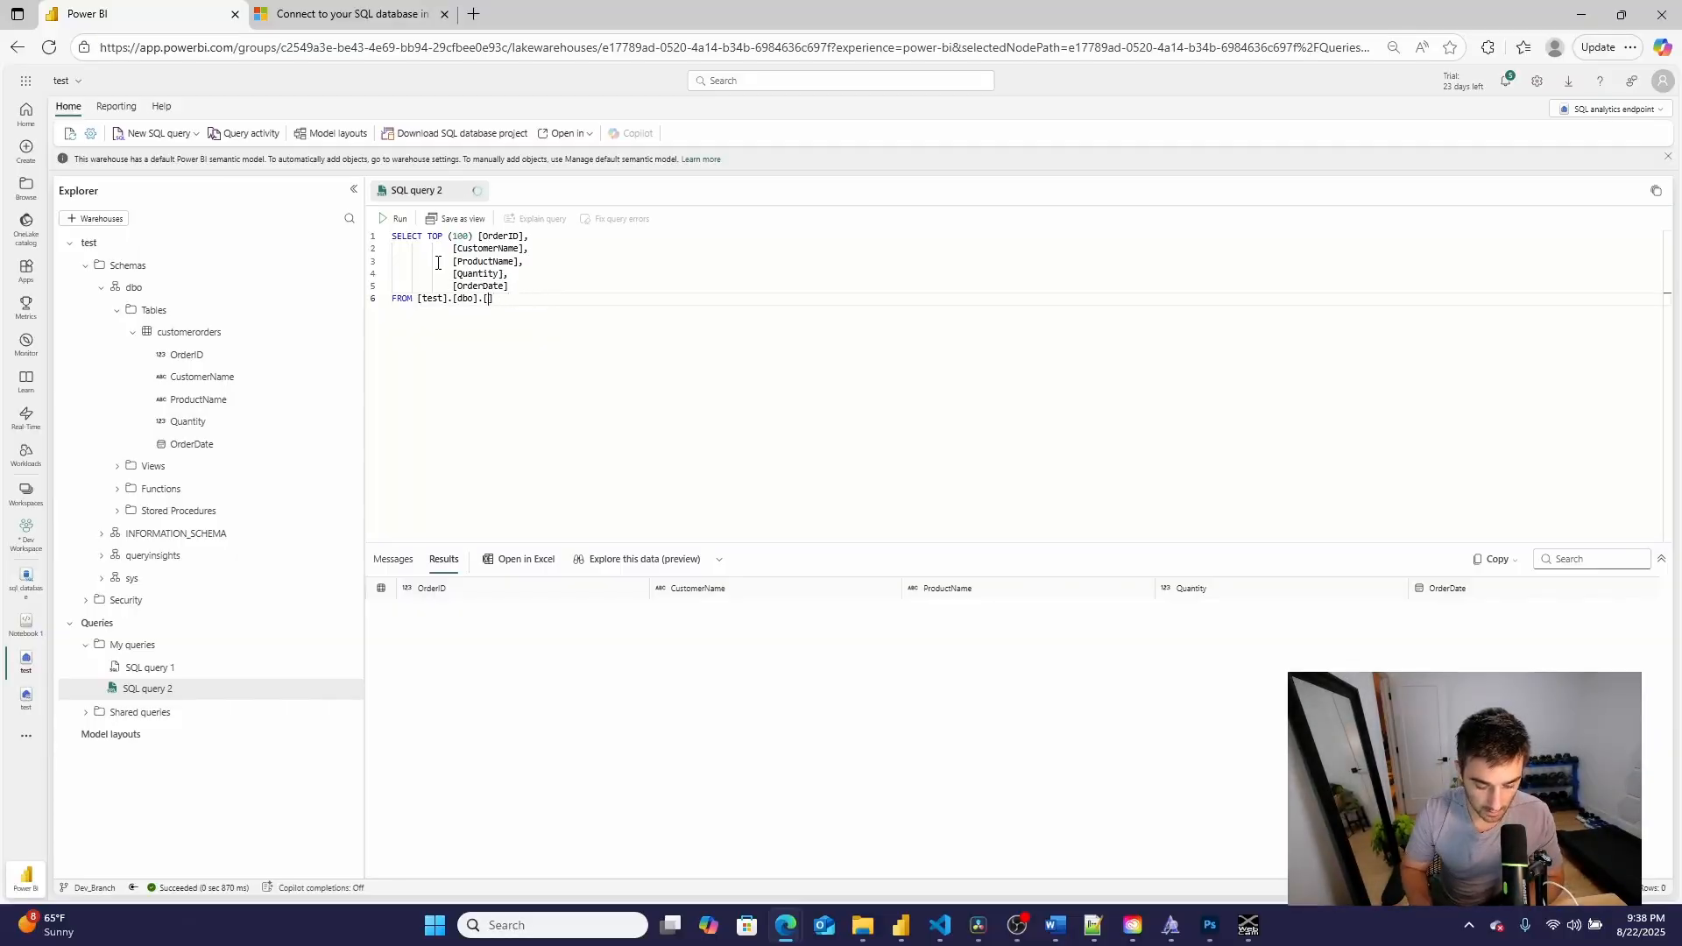
pyautogui.write('CUSTOMERORDERS')
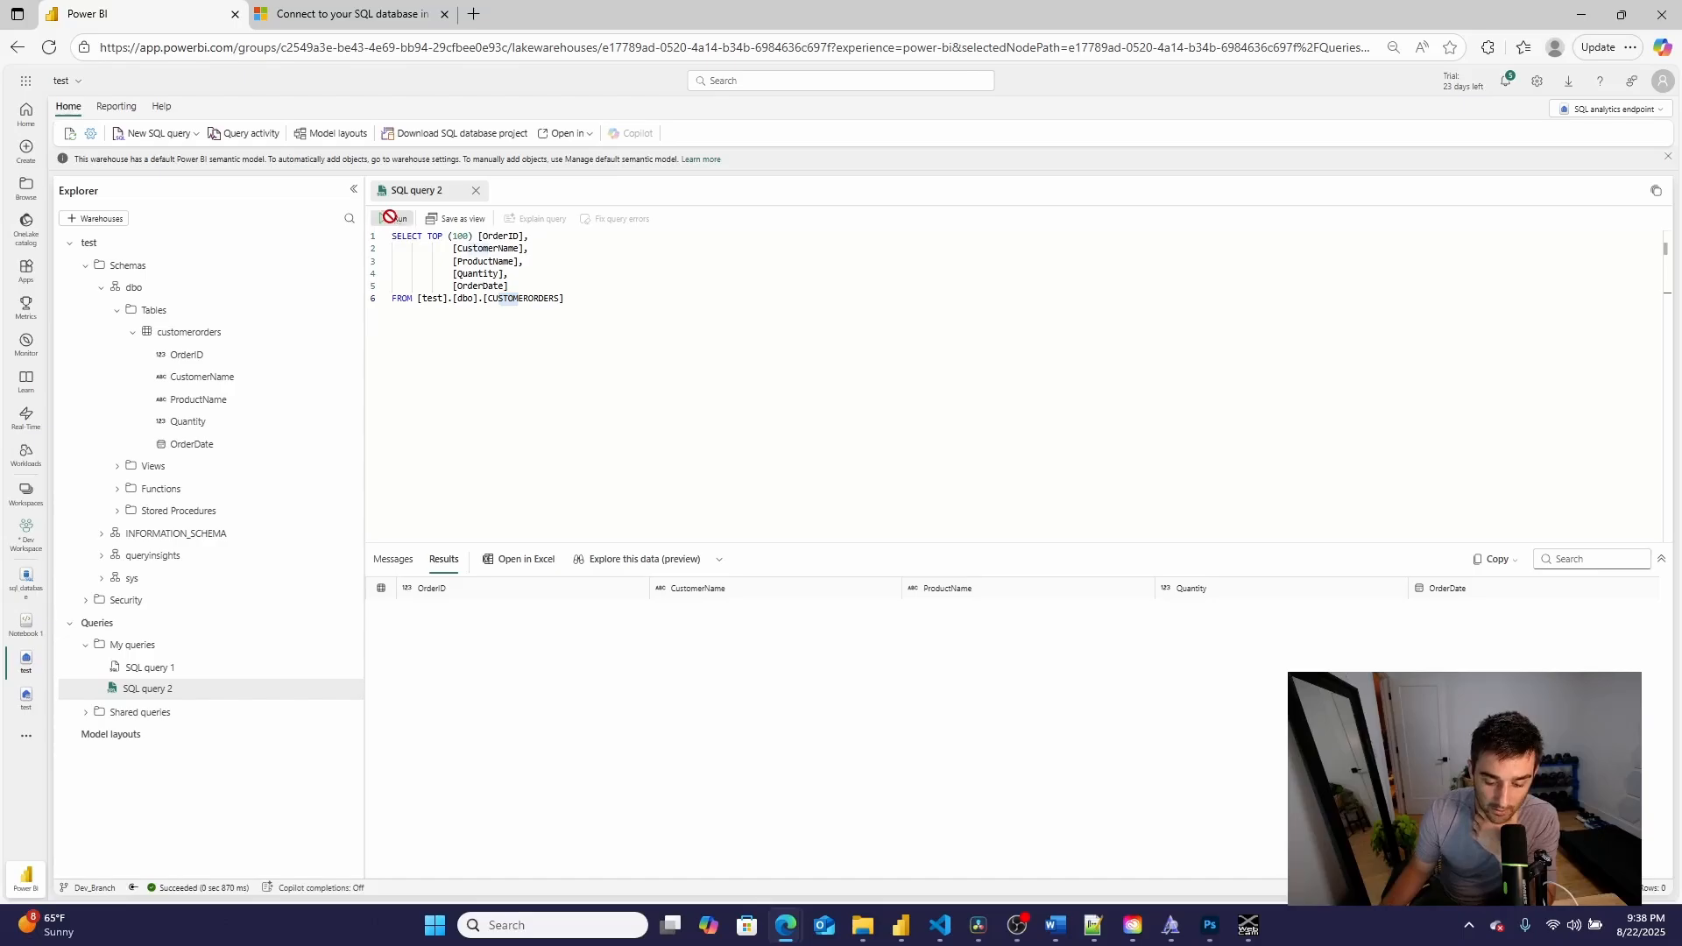
pyautogui.click(397, 218)
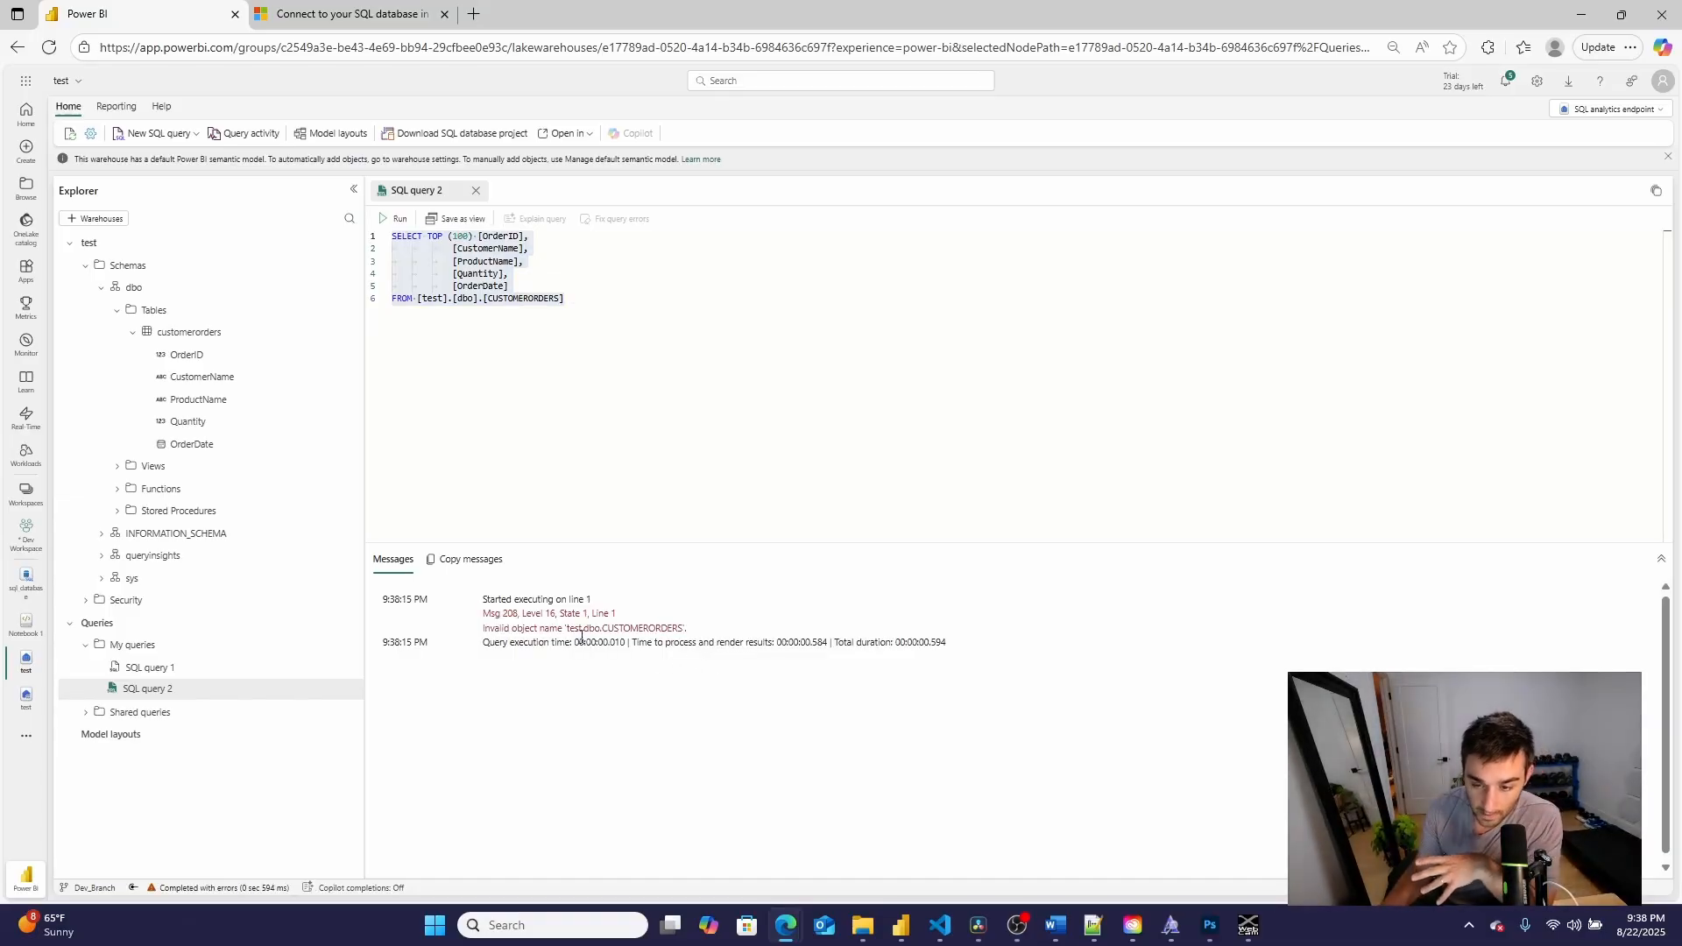
pyautogui.moveTo(424, 668)
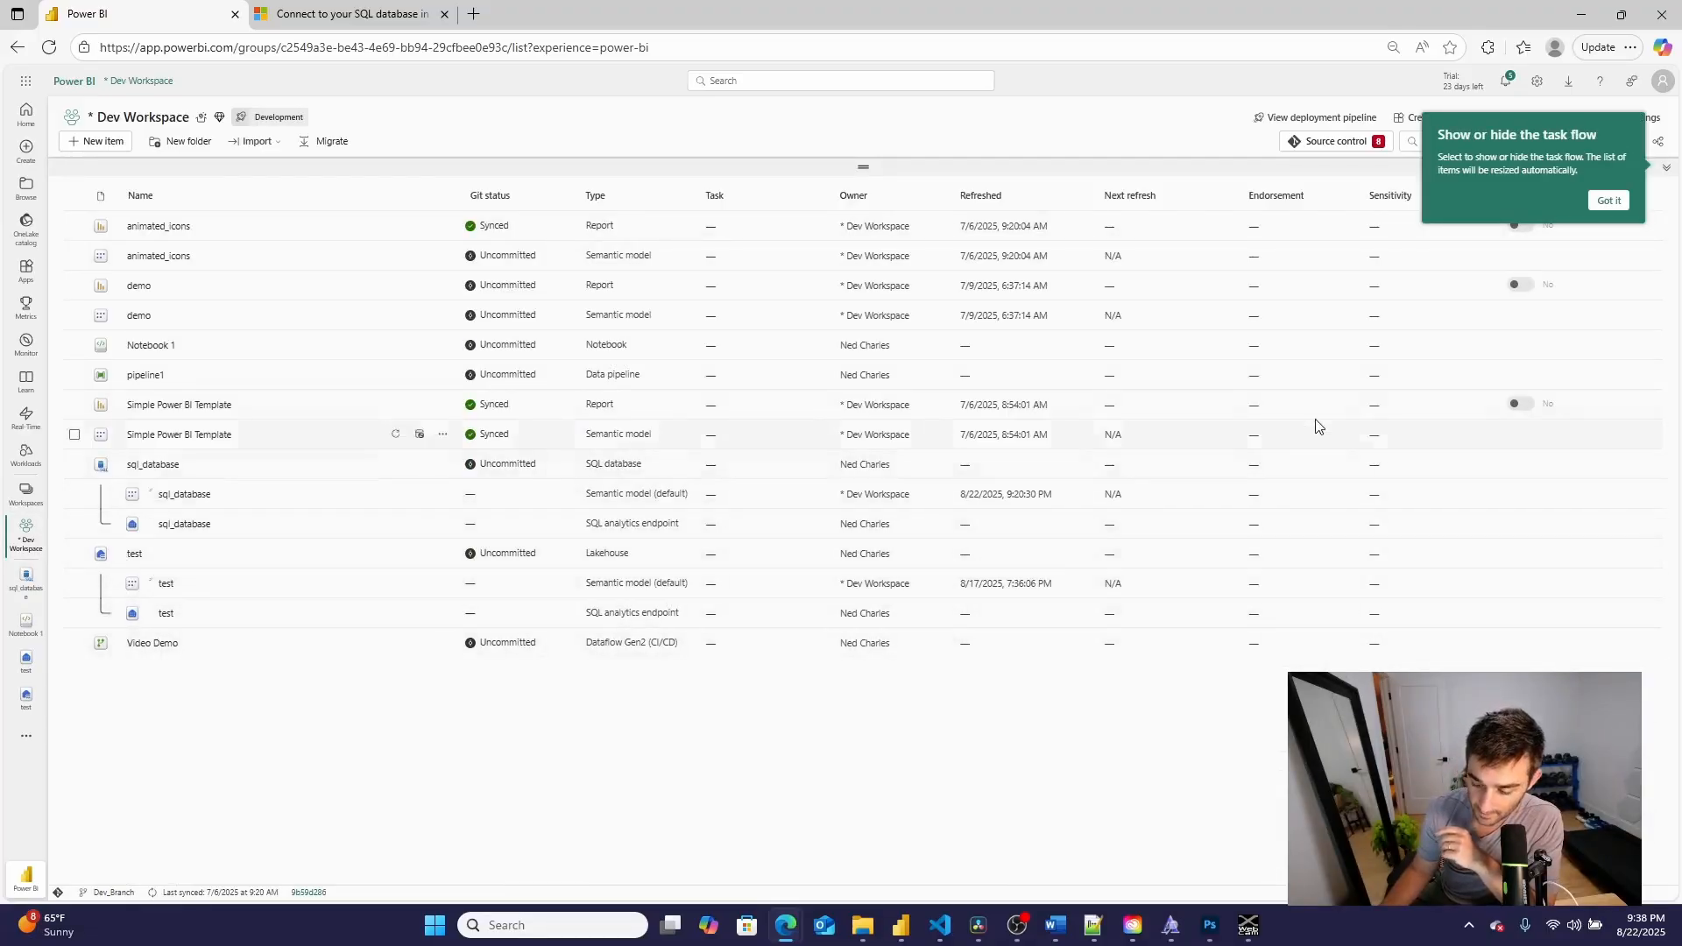
# - Set Dev Workspace's Data Warehouse collation to Case insensitive in workspace settings
pyautogui.click(1608, 199)
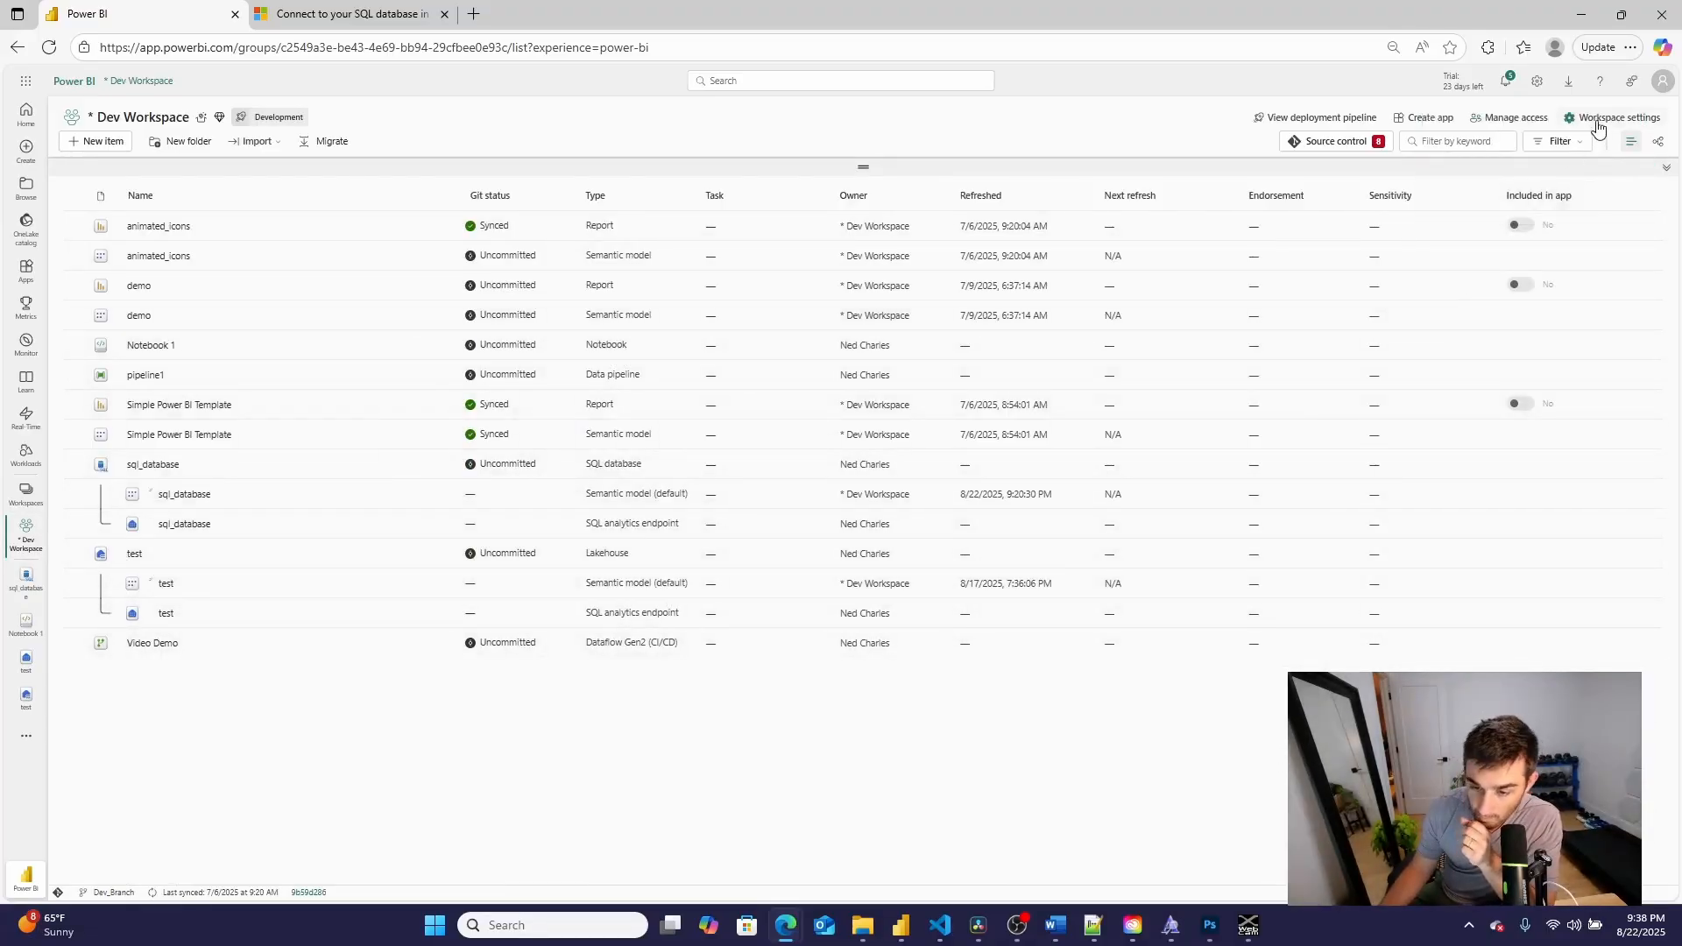
pyautogui.click(1621, 116)
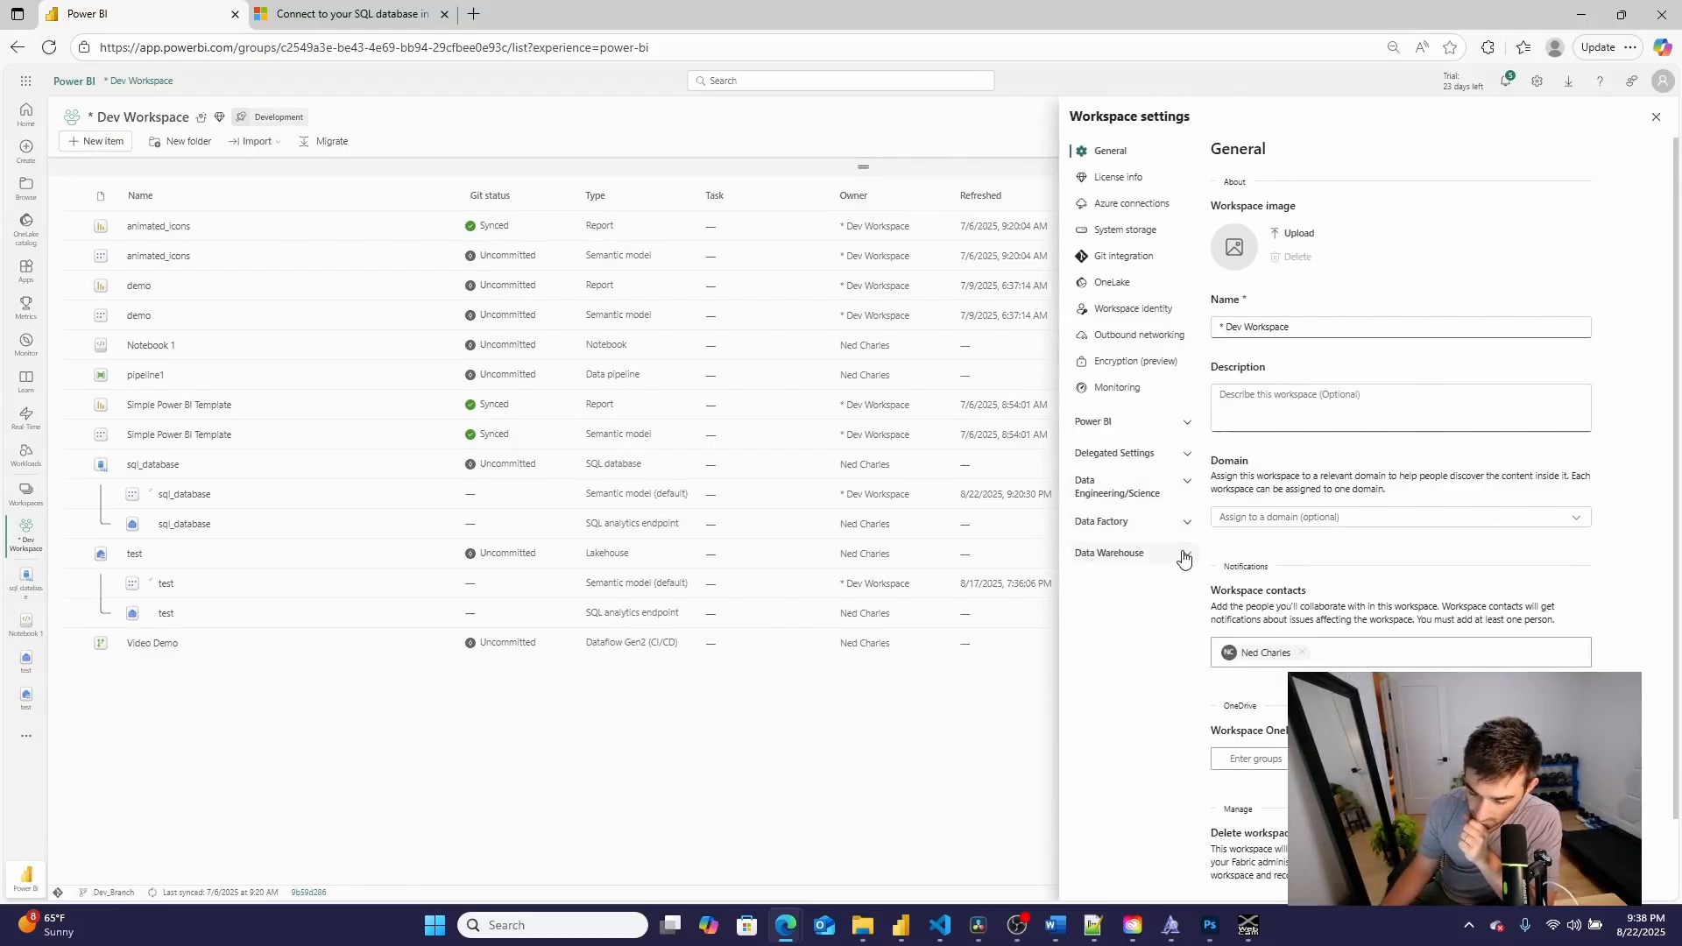
pyautogui.click(1109, 552)
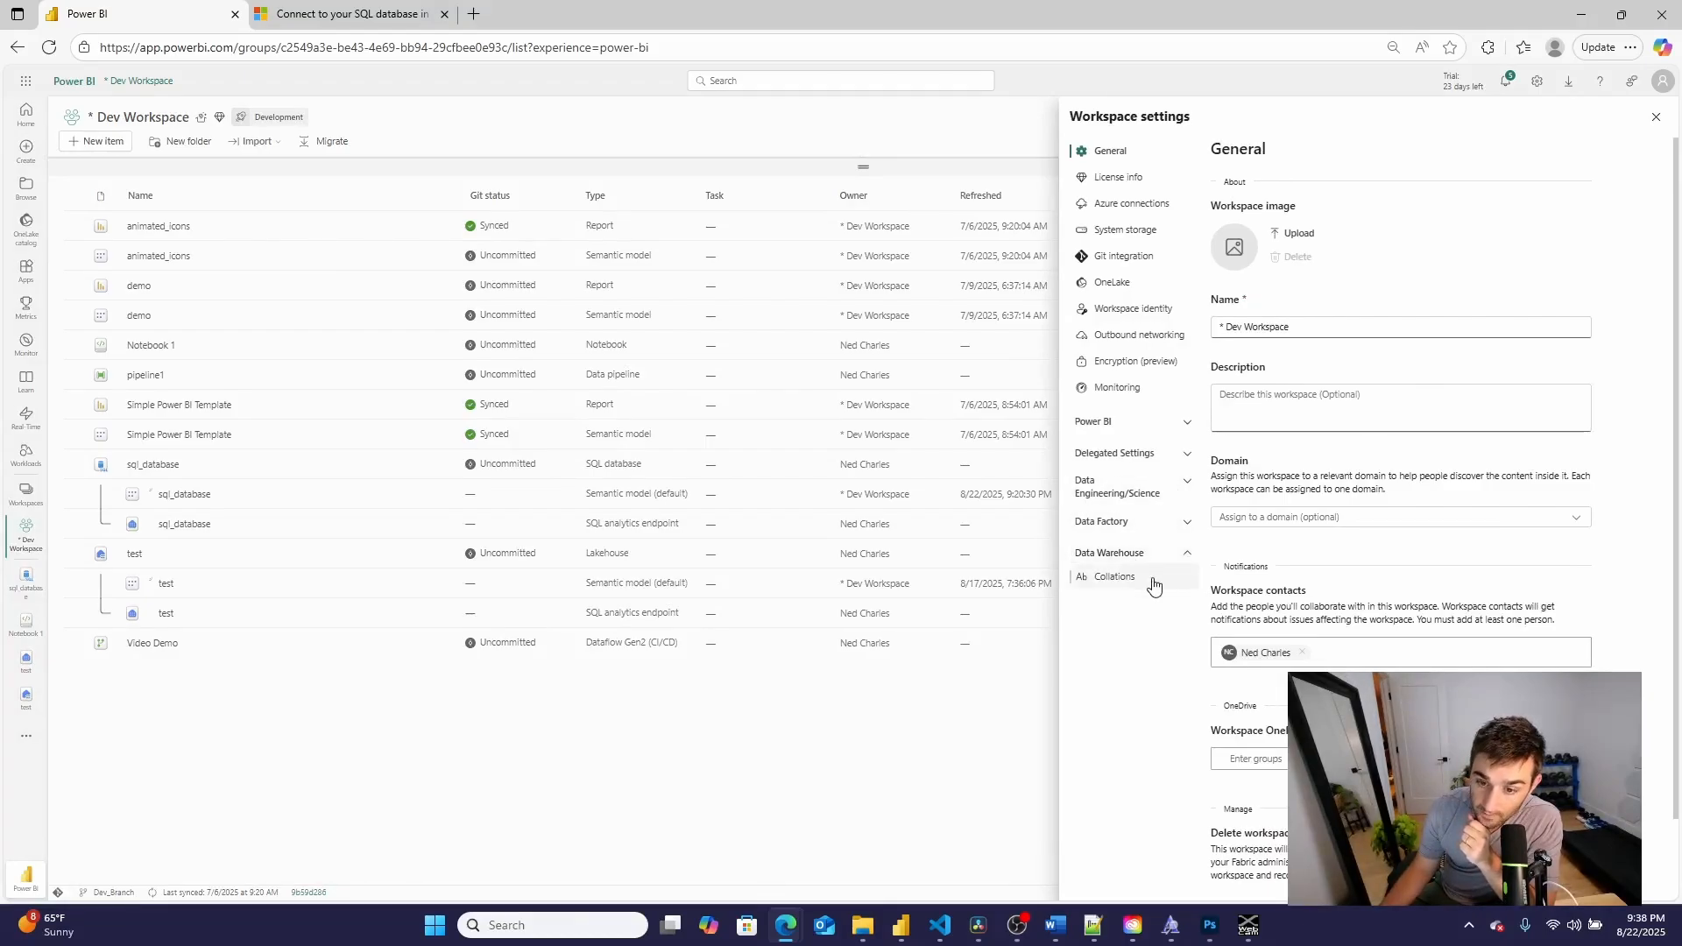
pyautogui.click(1113, 577)
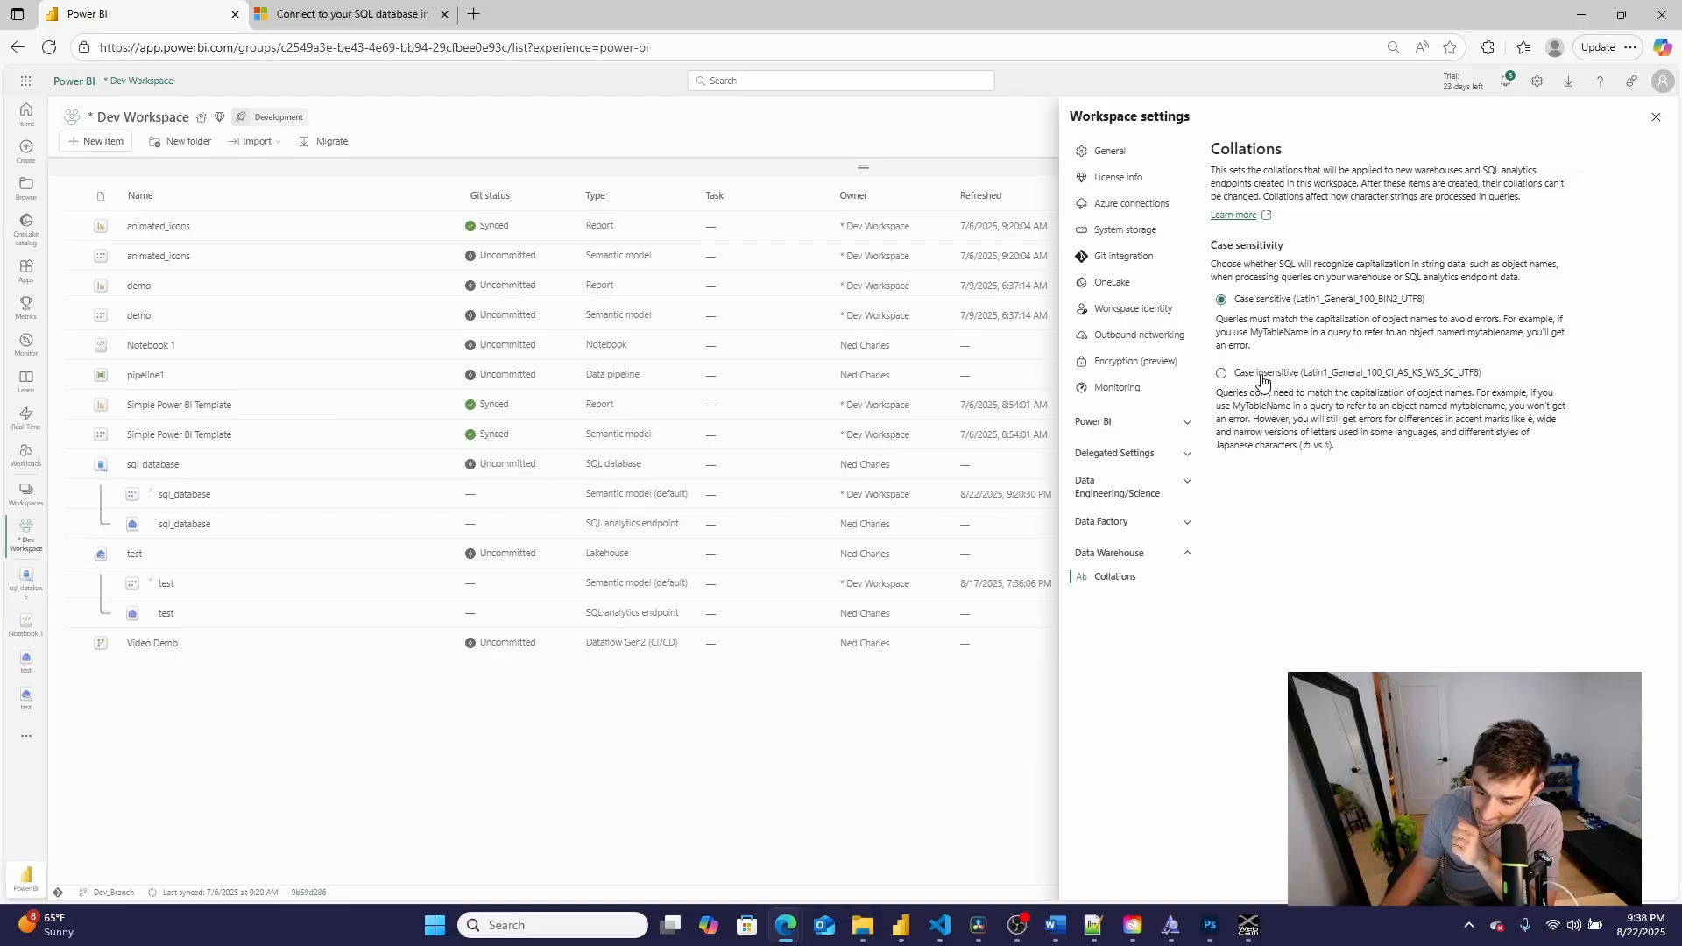
pyautogui.click(1656, 116)
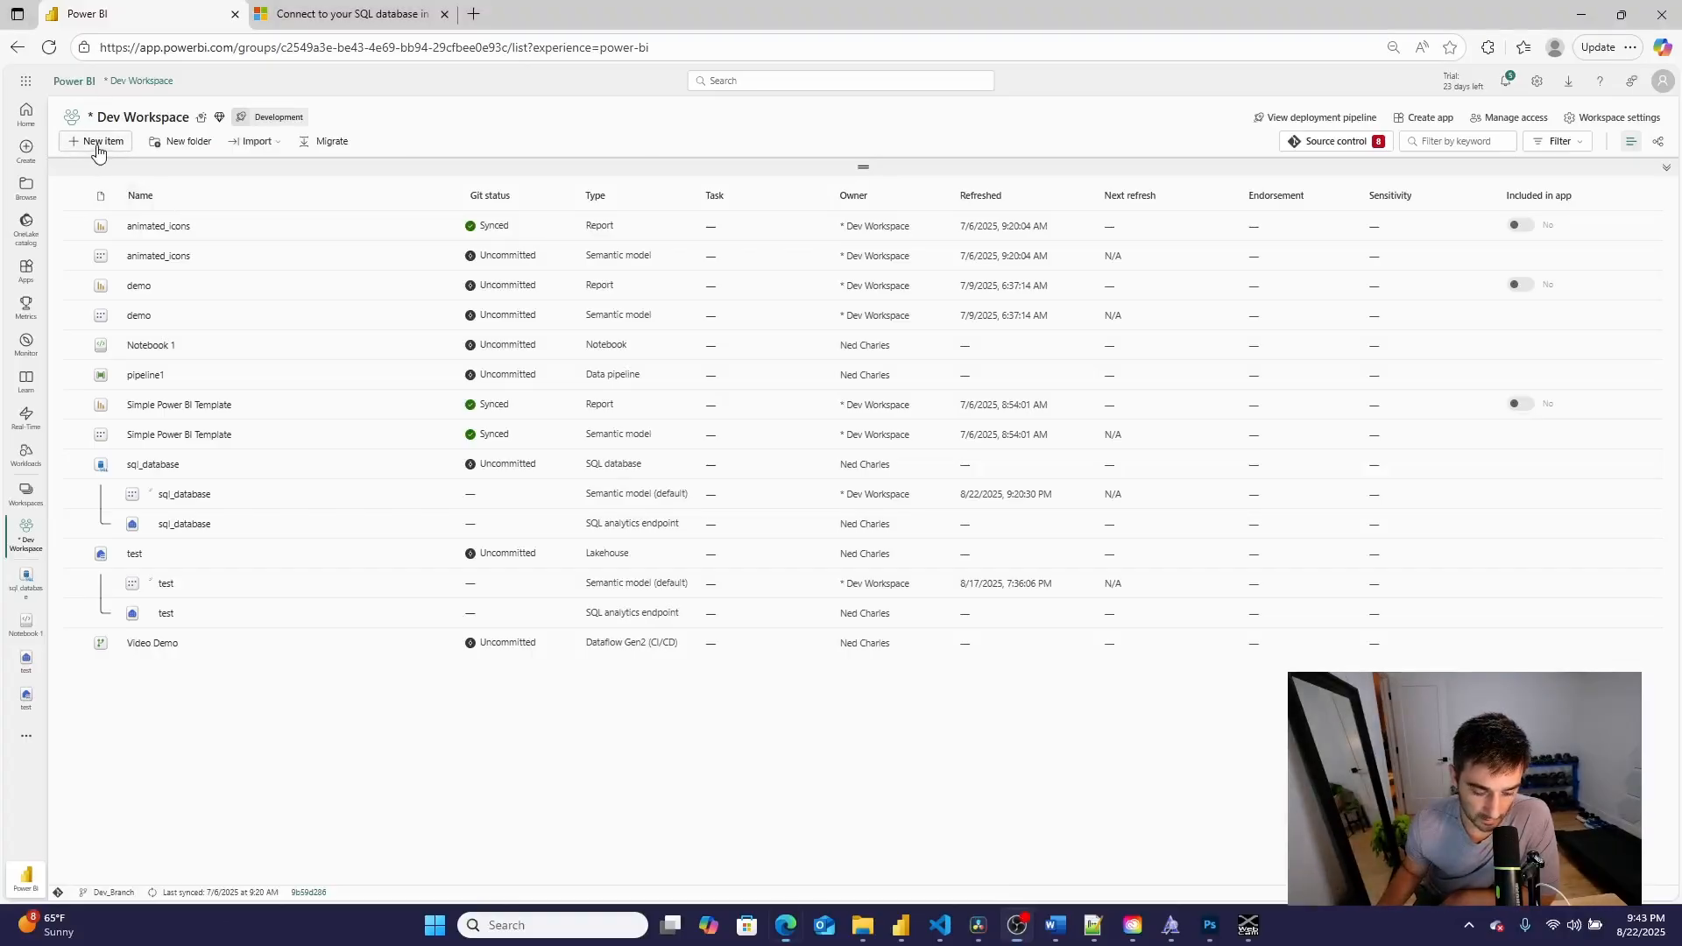
# - Create a new warehouse named WAREHOUSE_NO_PROBLEM from the New item list
pyautogui.click(95, 141)
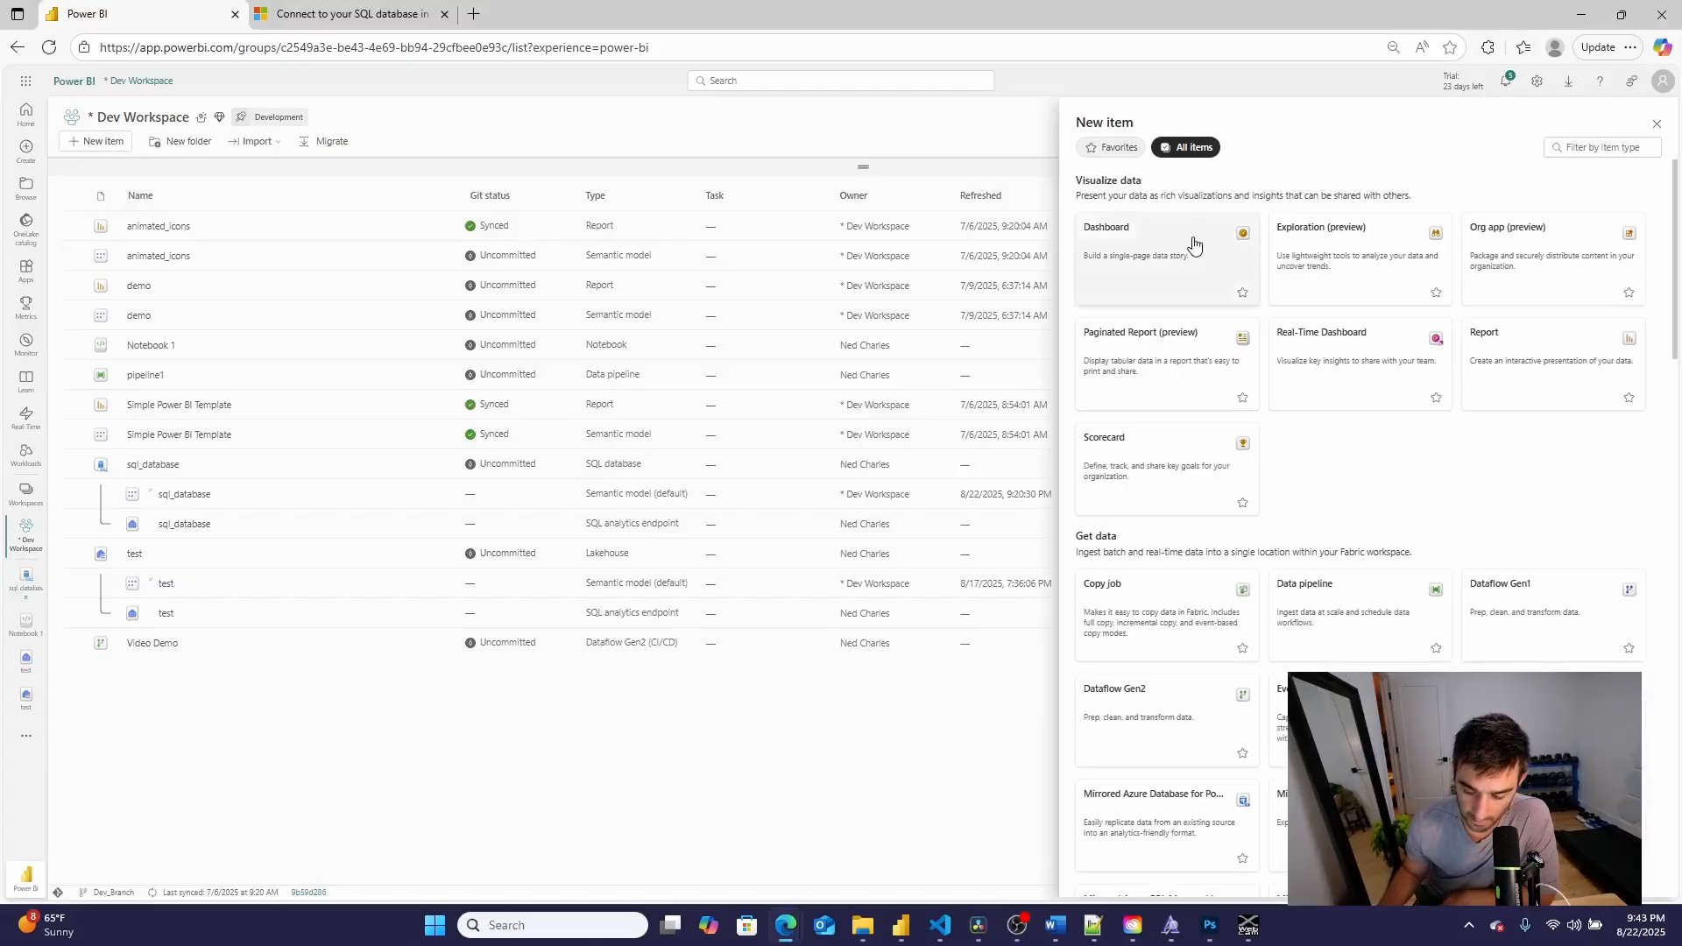
pyautogui.write('WAR')
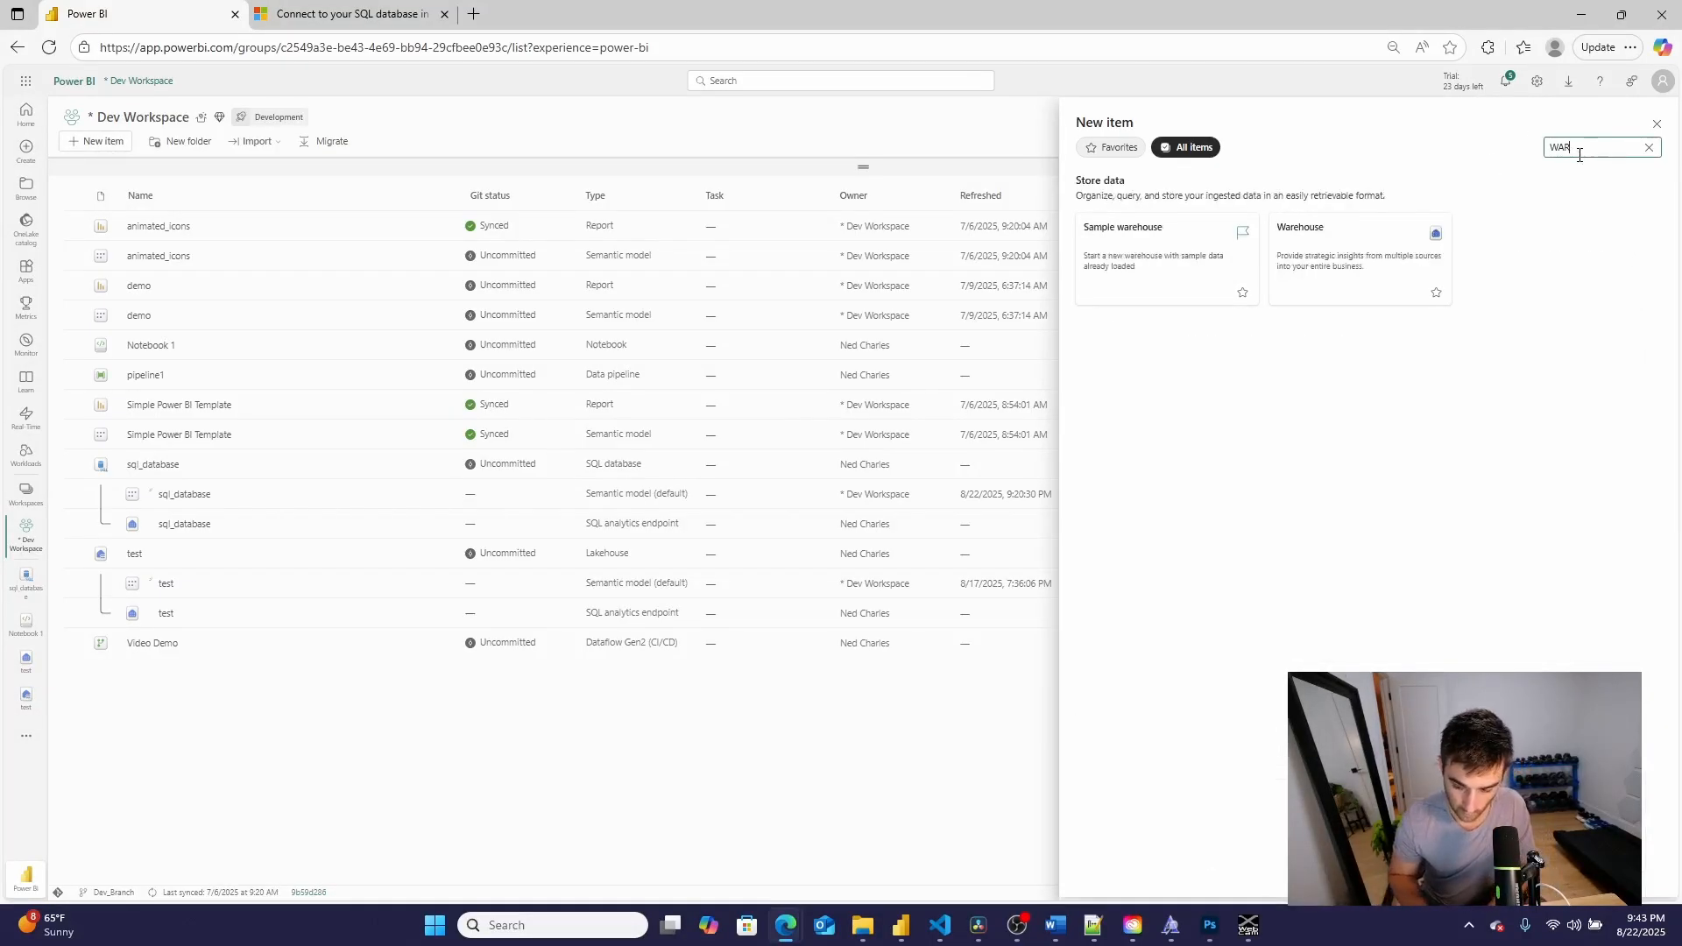
pyautogui.click(1656, 123)
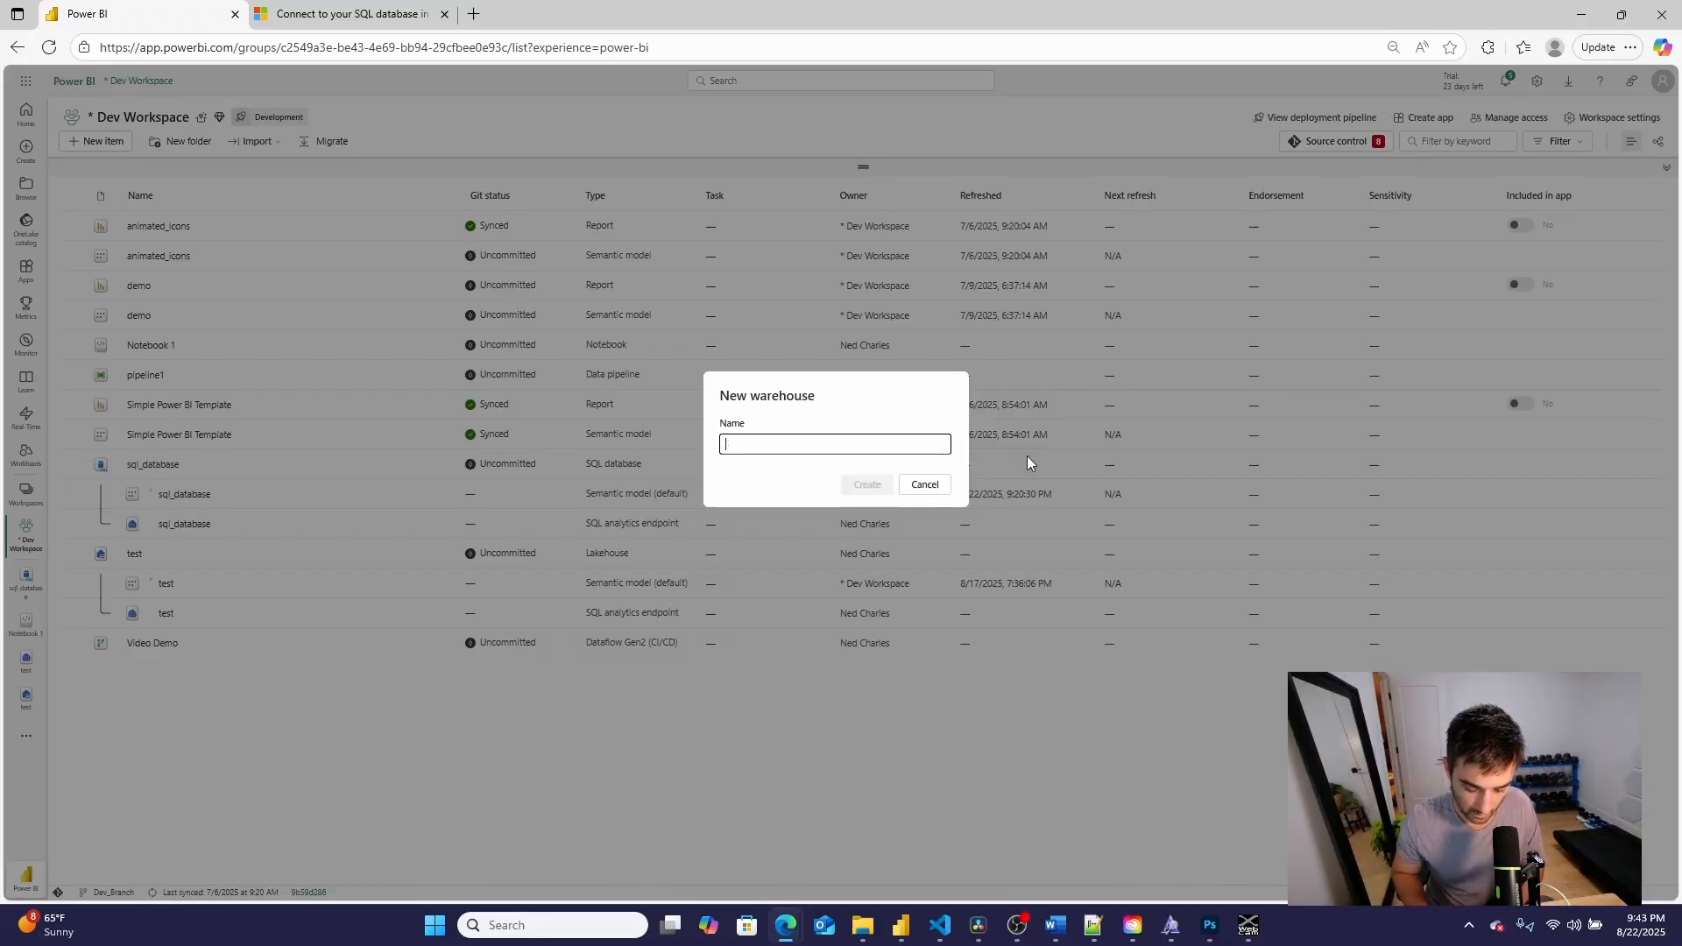
pyautogui.write('WAREHOUSE N')
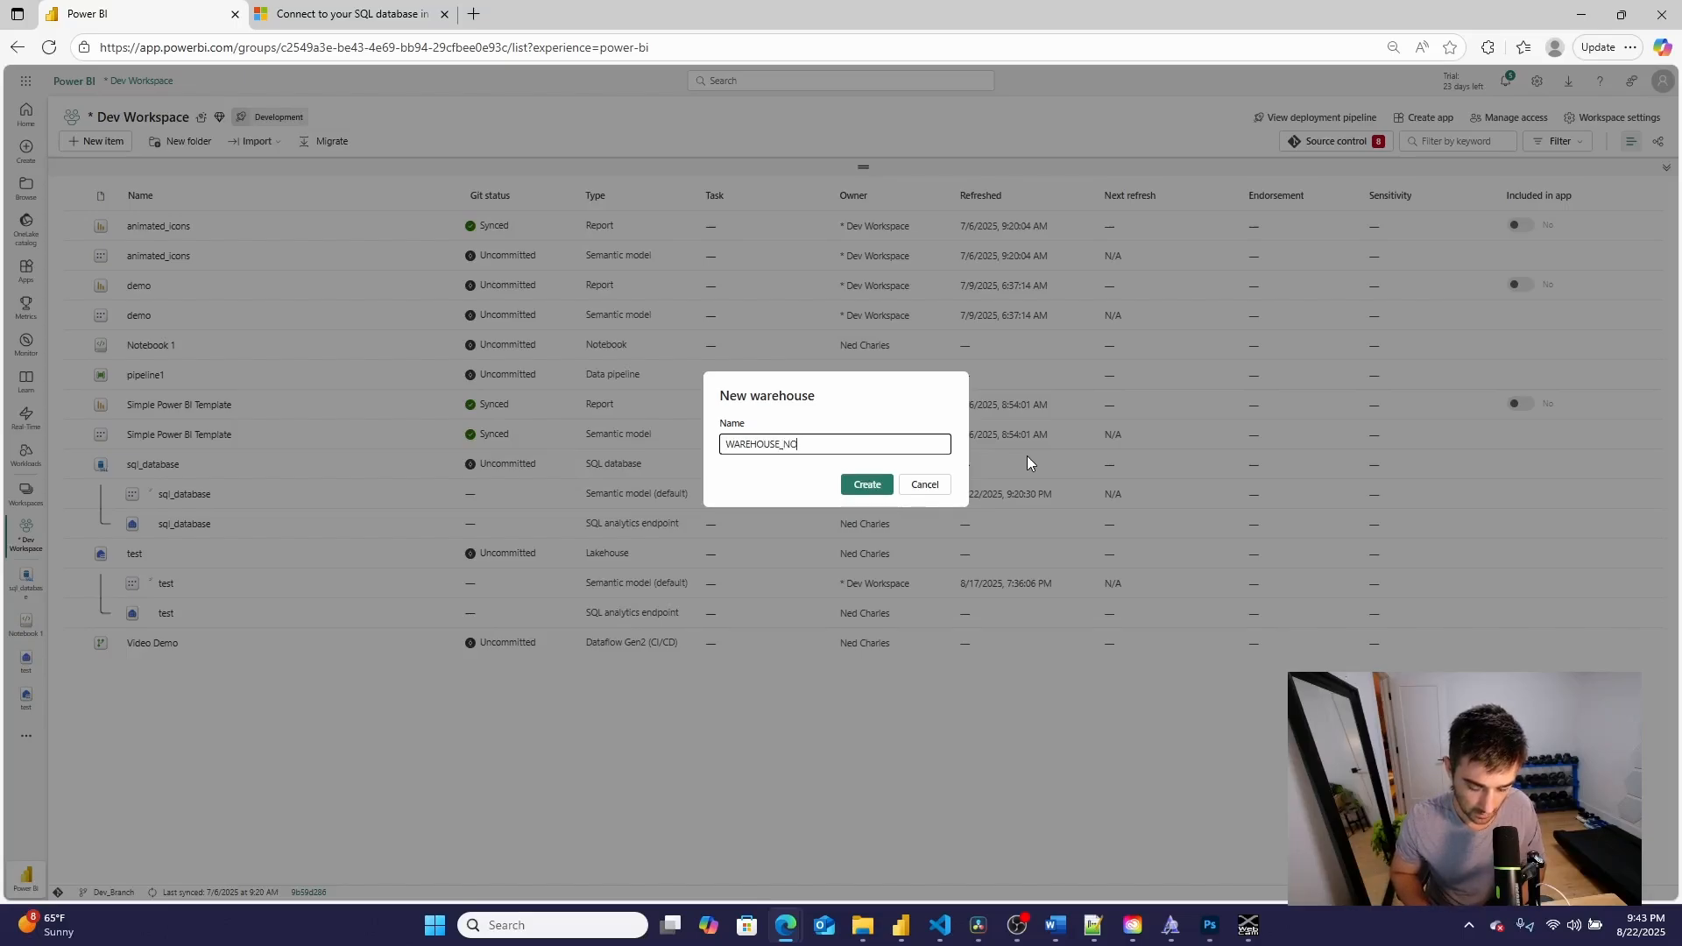
pyautogui.click(866, 484)
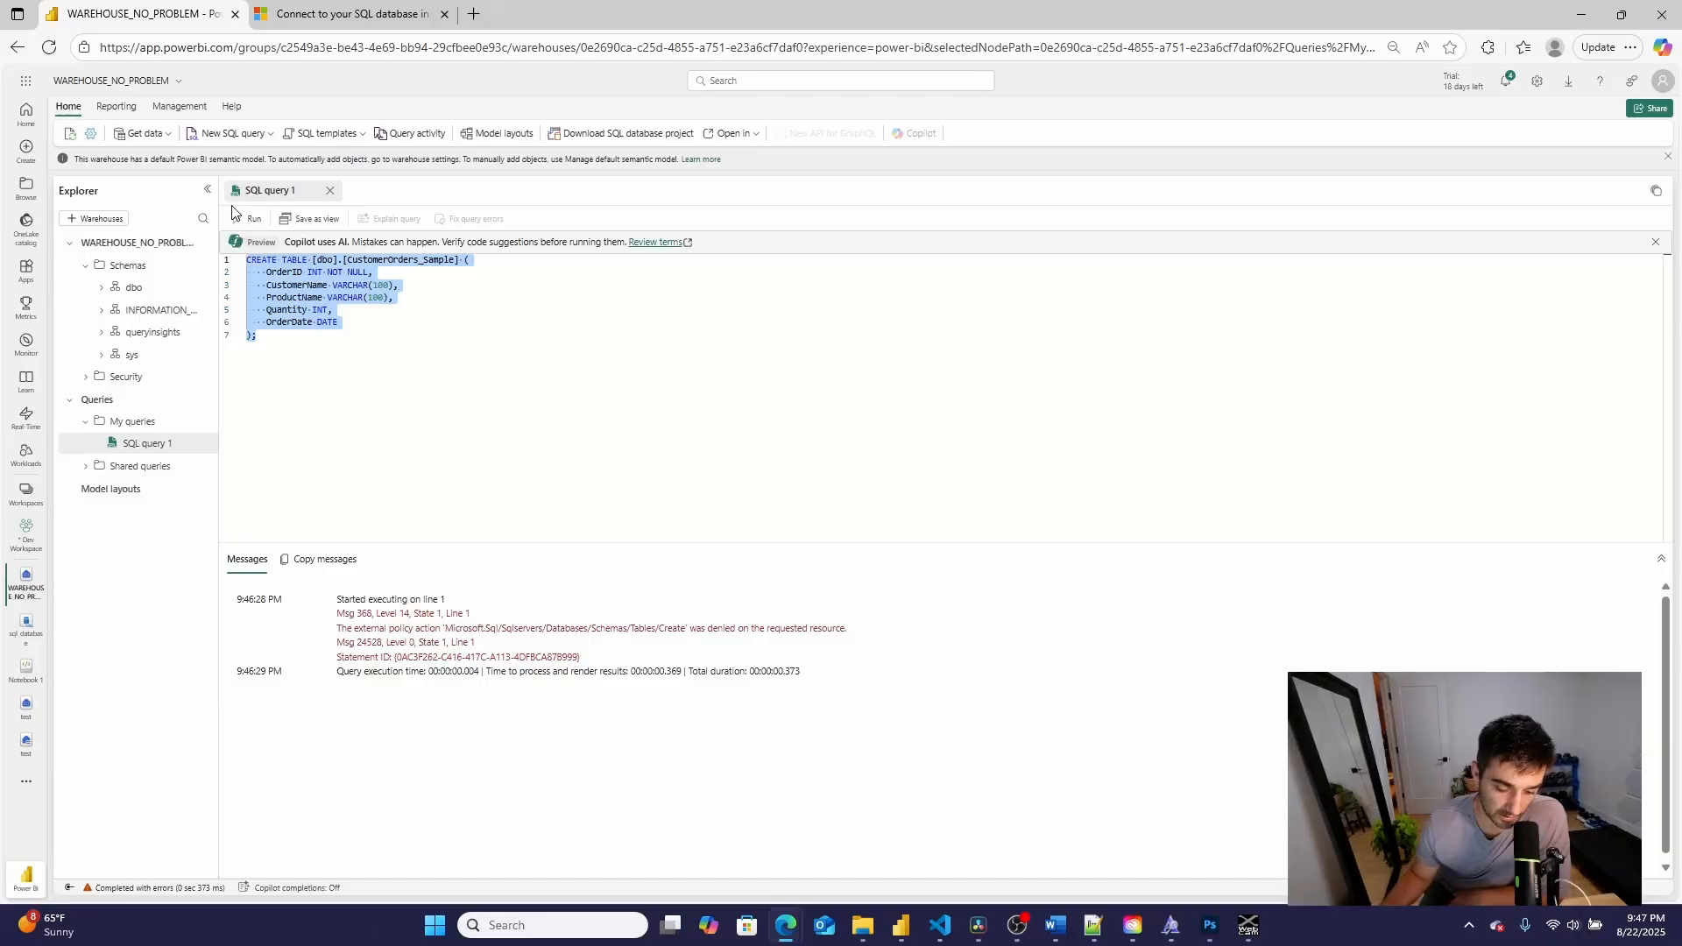
# - Run SELECT * FROM [dbo].[CustomerOrders_Sample] in SQL query 2
pyautogui.click(253, 218)
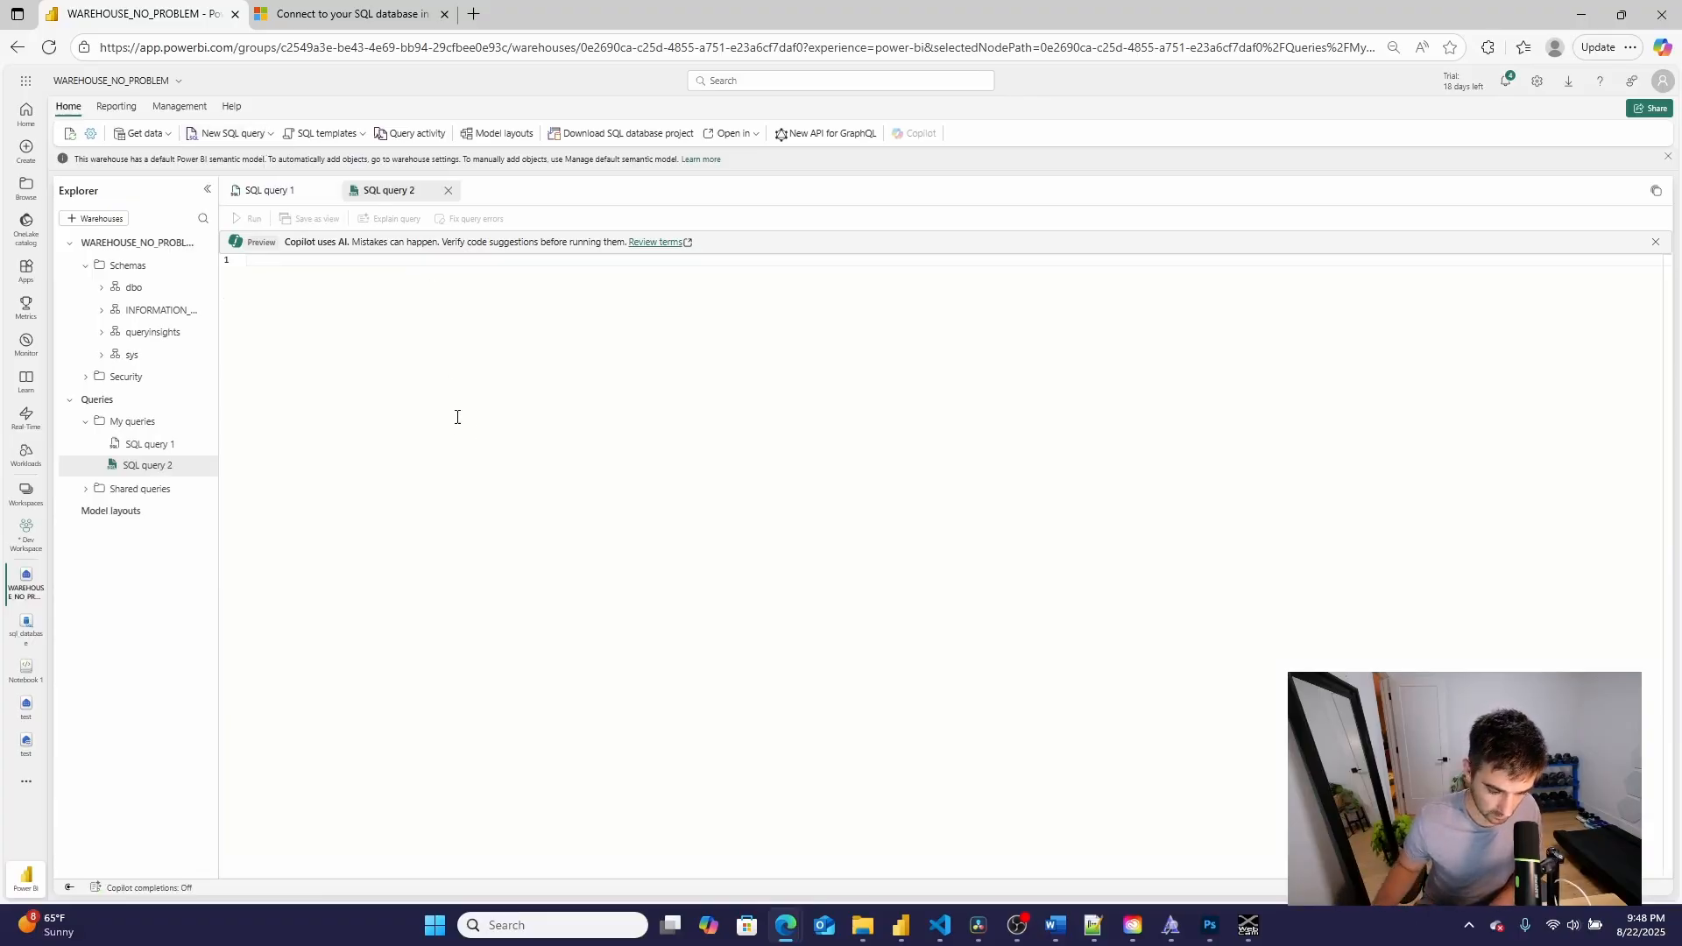
pyautogui.write('SELECT *')
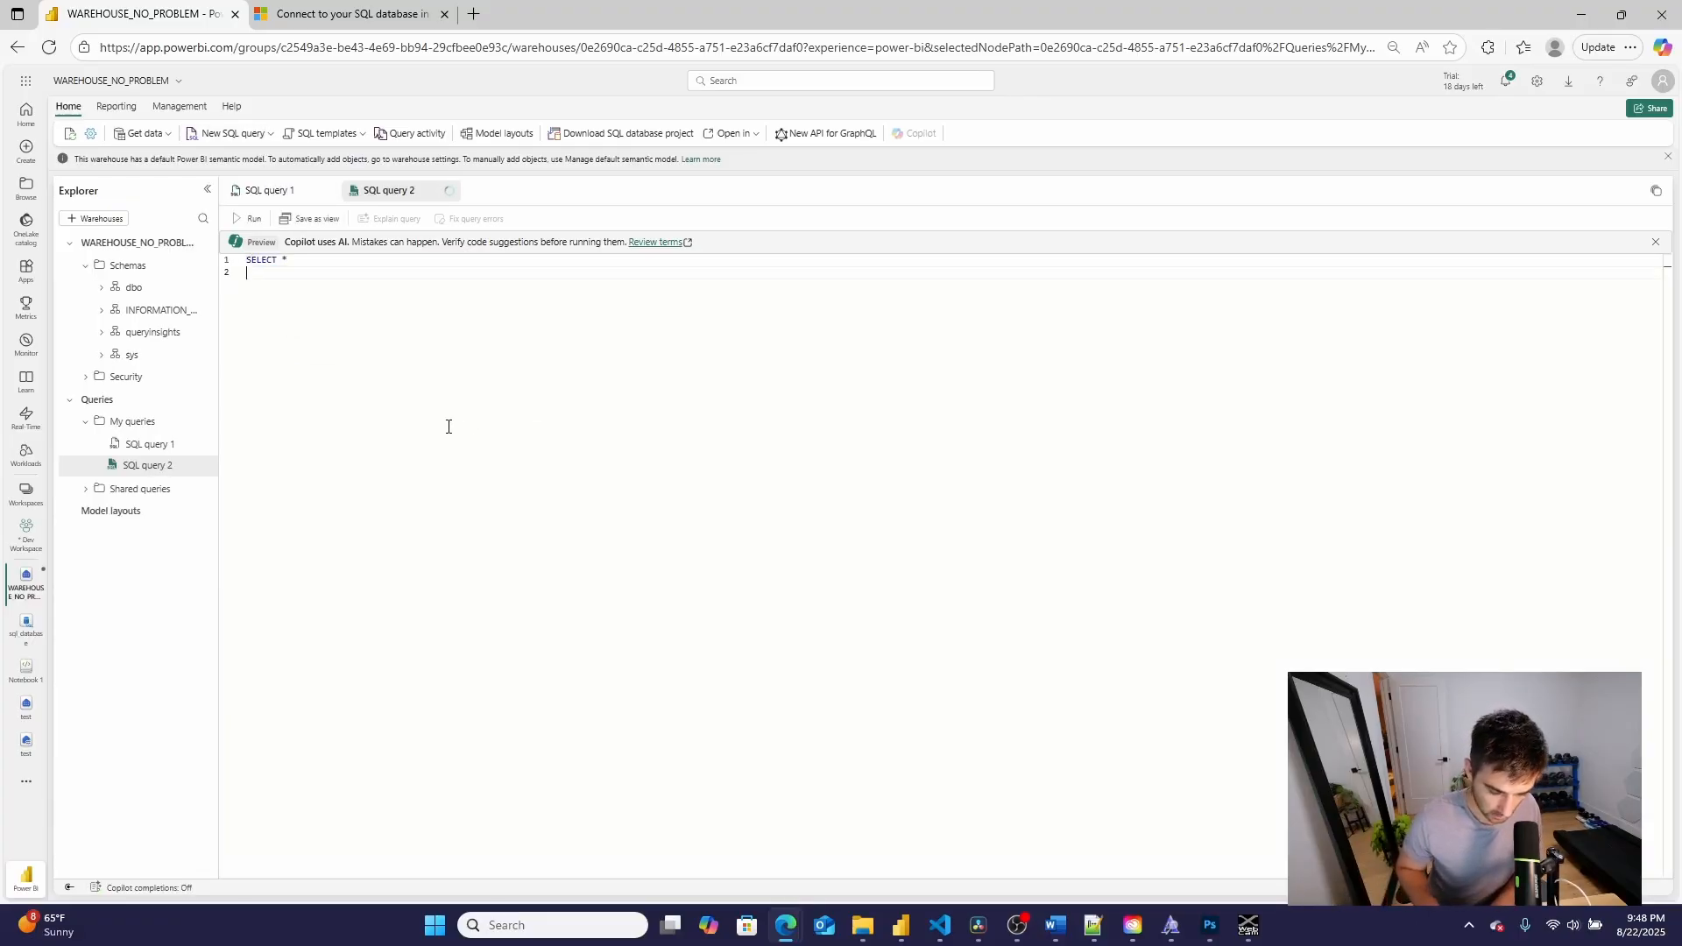
pyautogui.write('FROM [dbo].[CustomerOrders_Sample]')
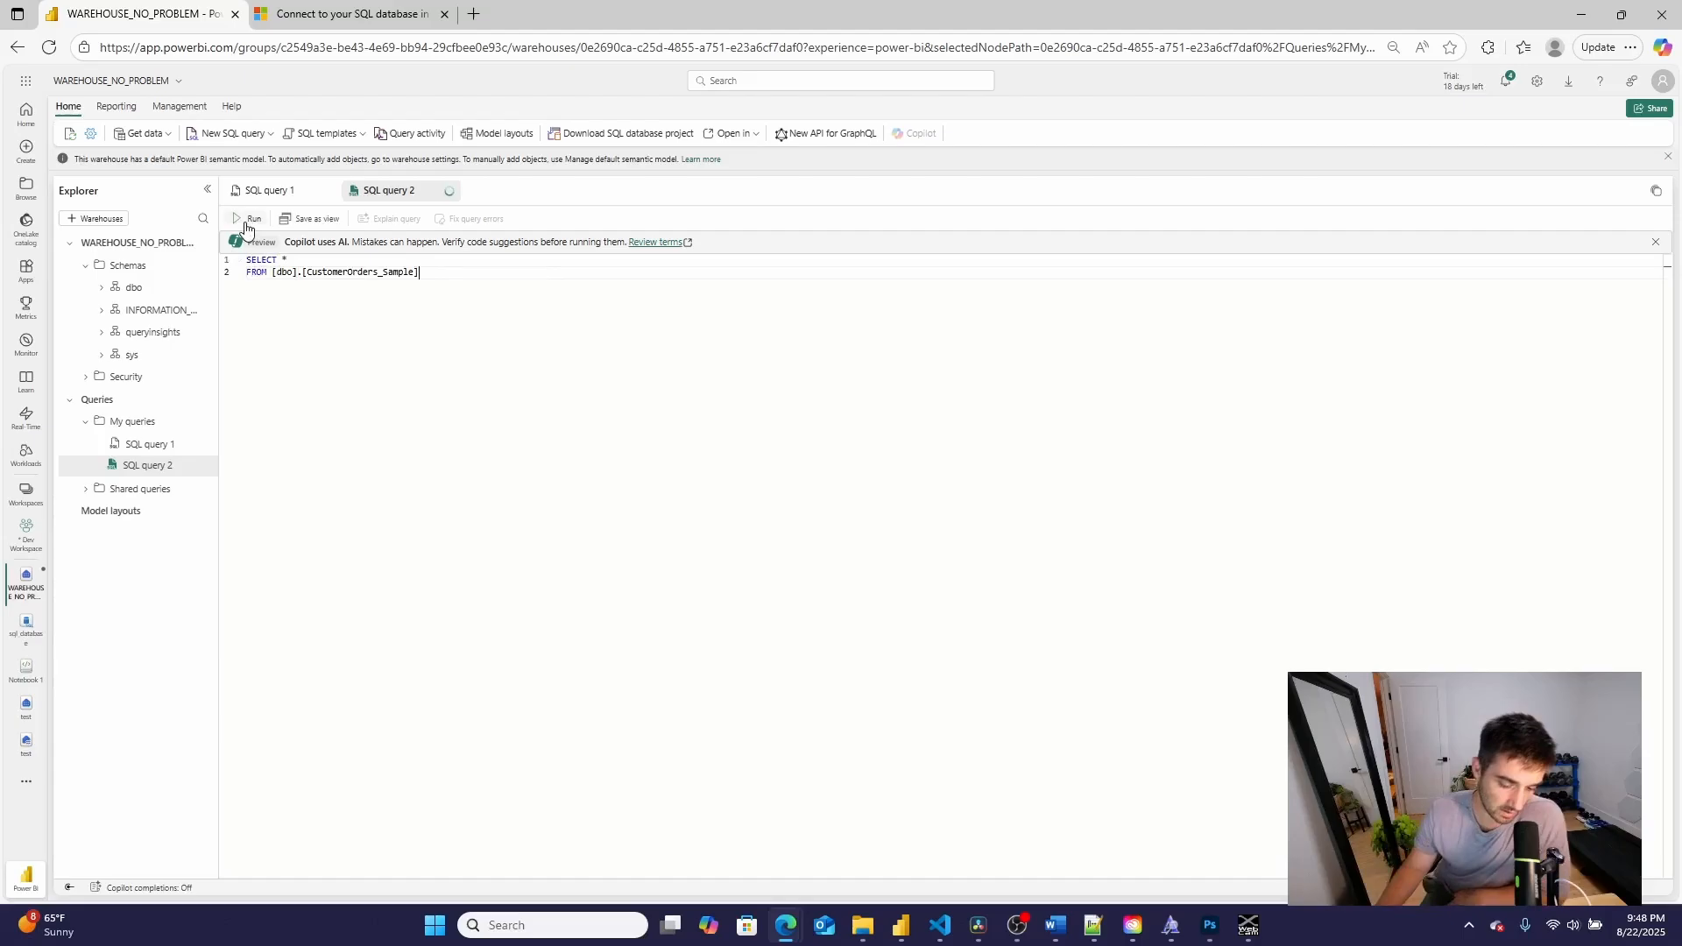
pyautogui.click(248, 219)
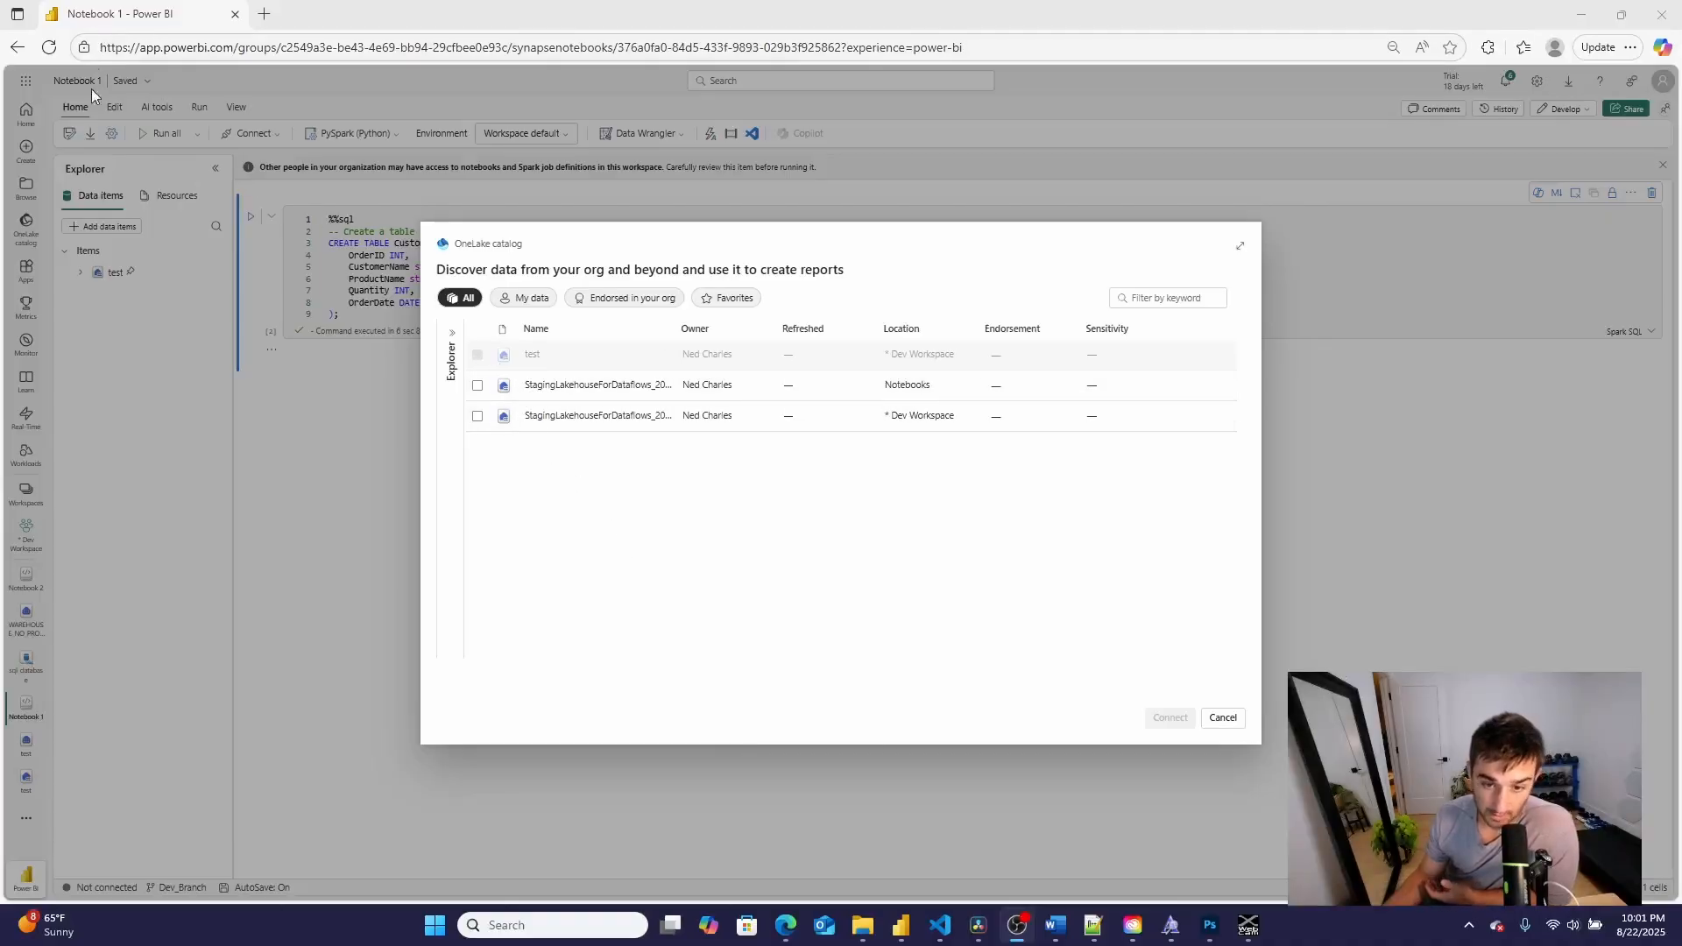
pyautogui.moveTo(511, 362)
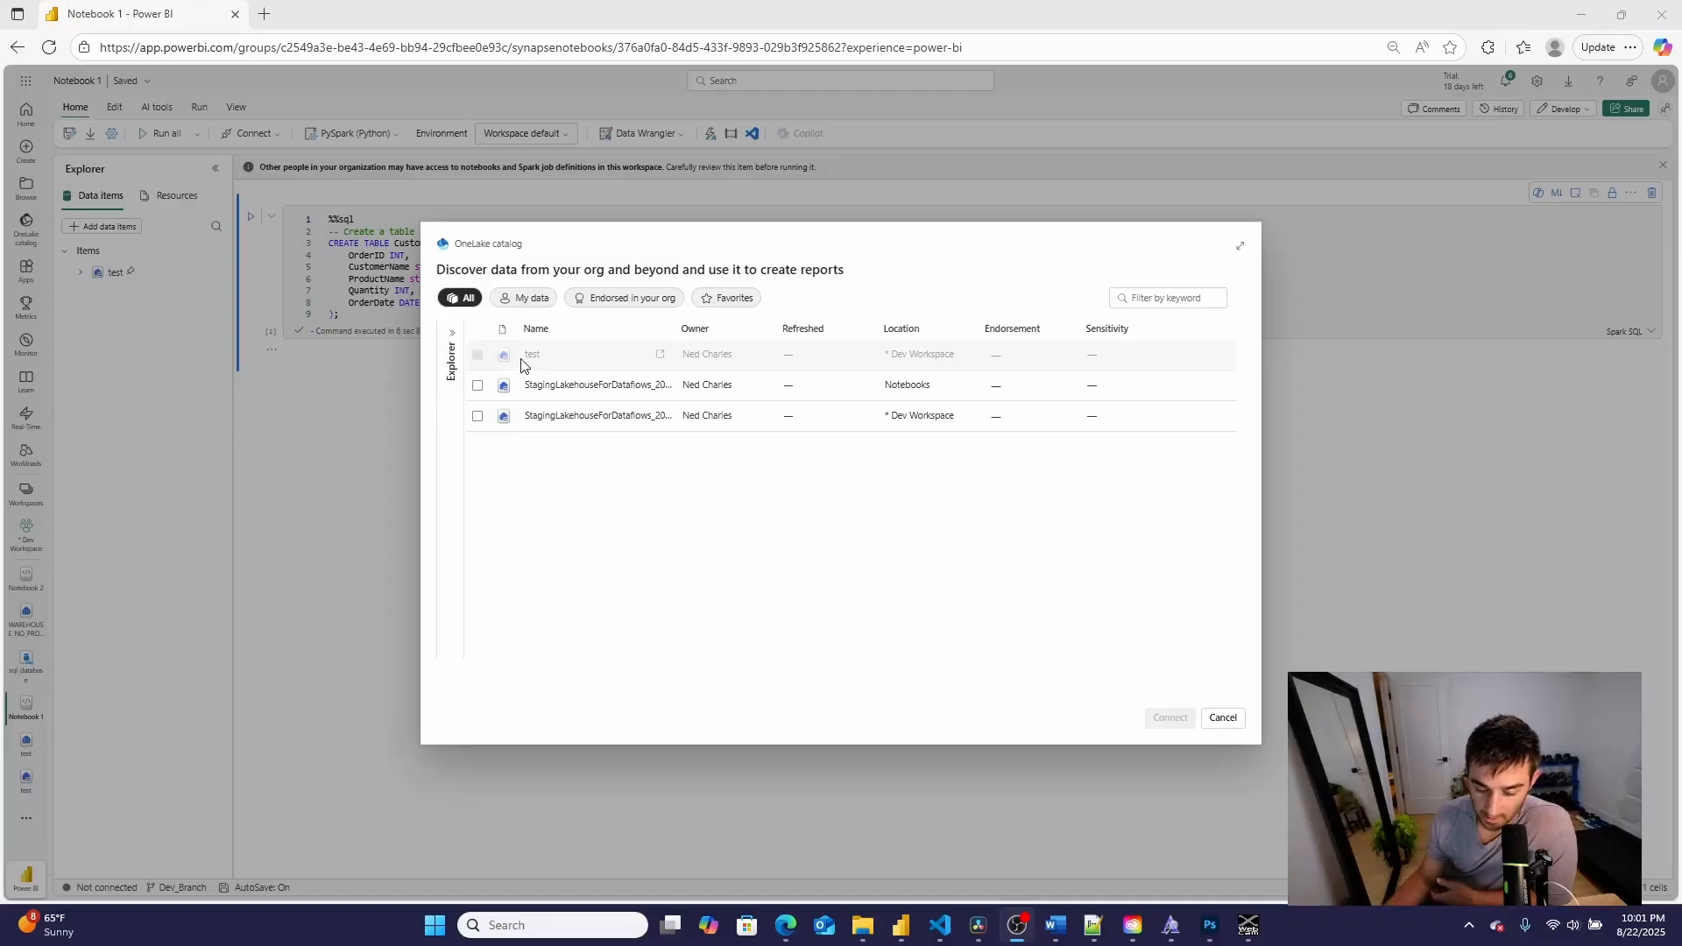
pyautogui.moveTo(497, 360)
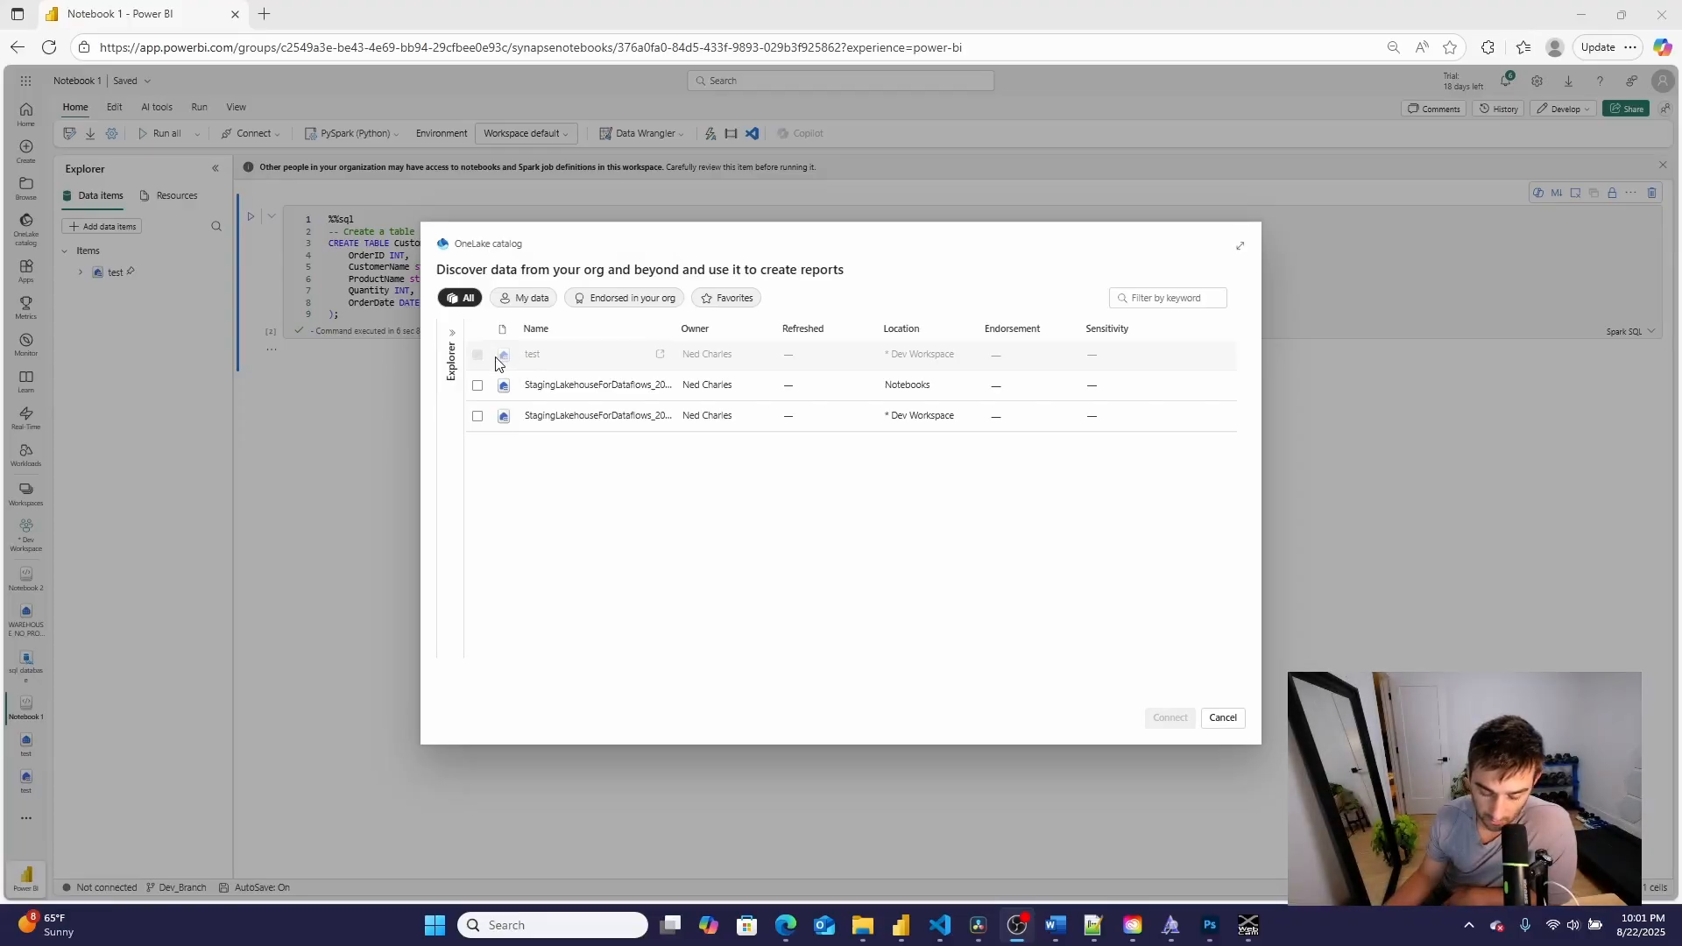
pyautogui.moveTo(828, 359)
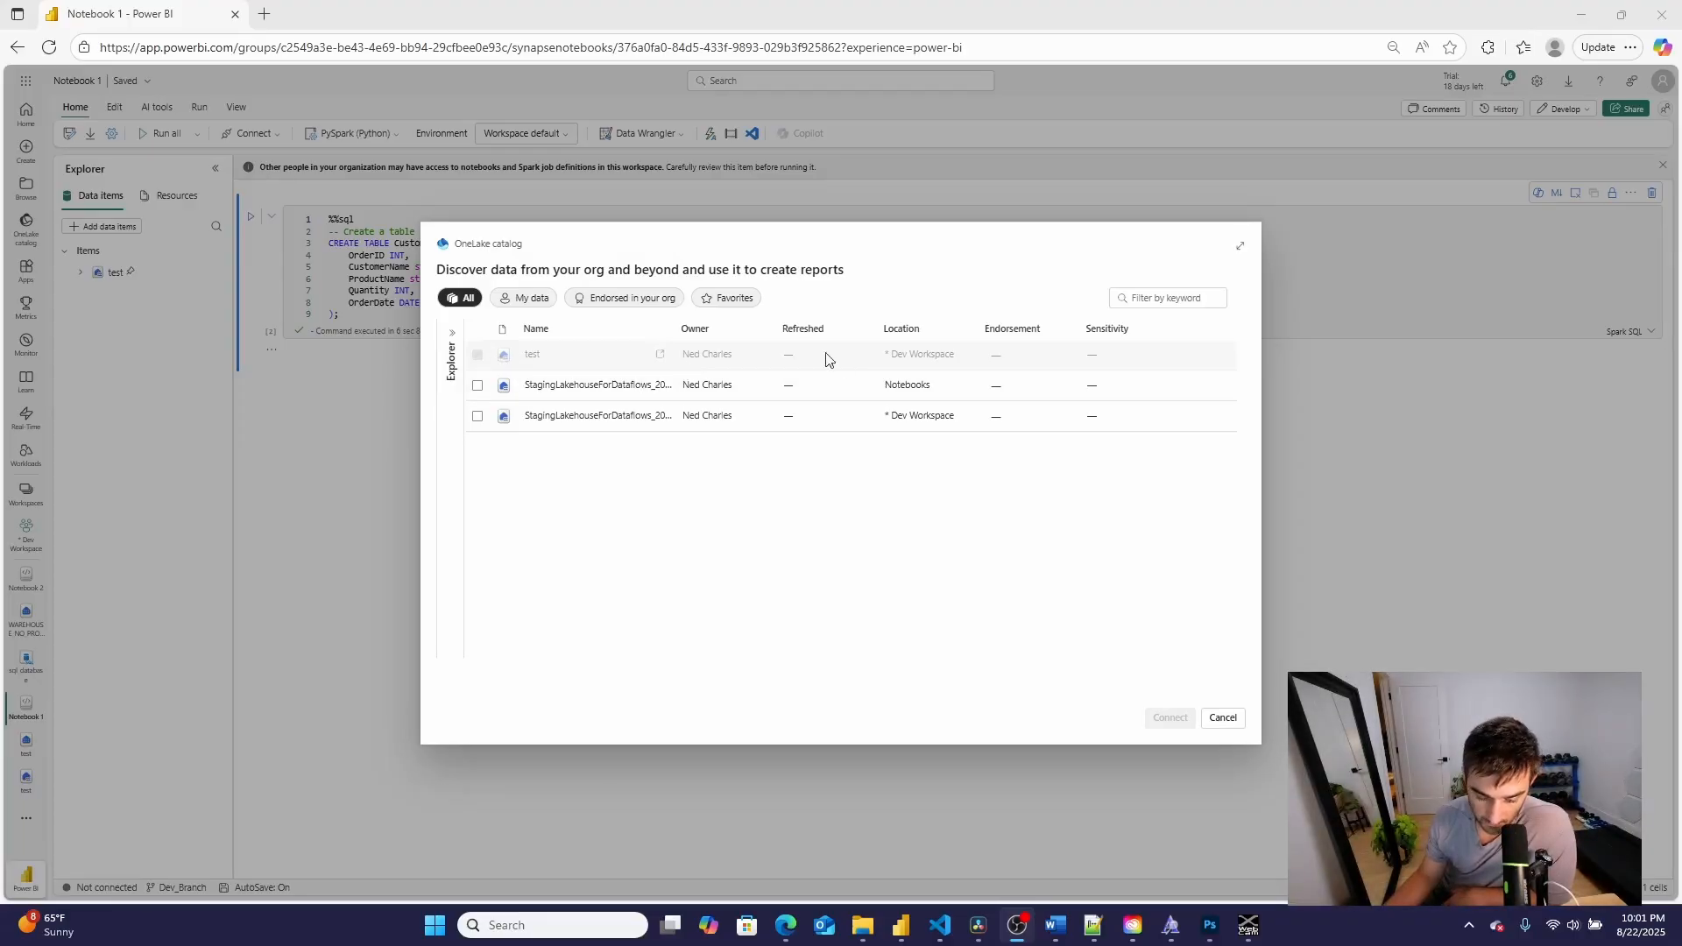
pyautogui.click(1222, 717)
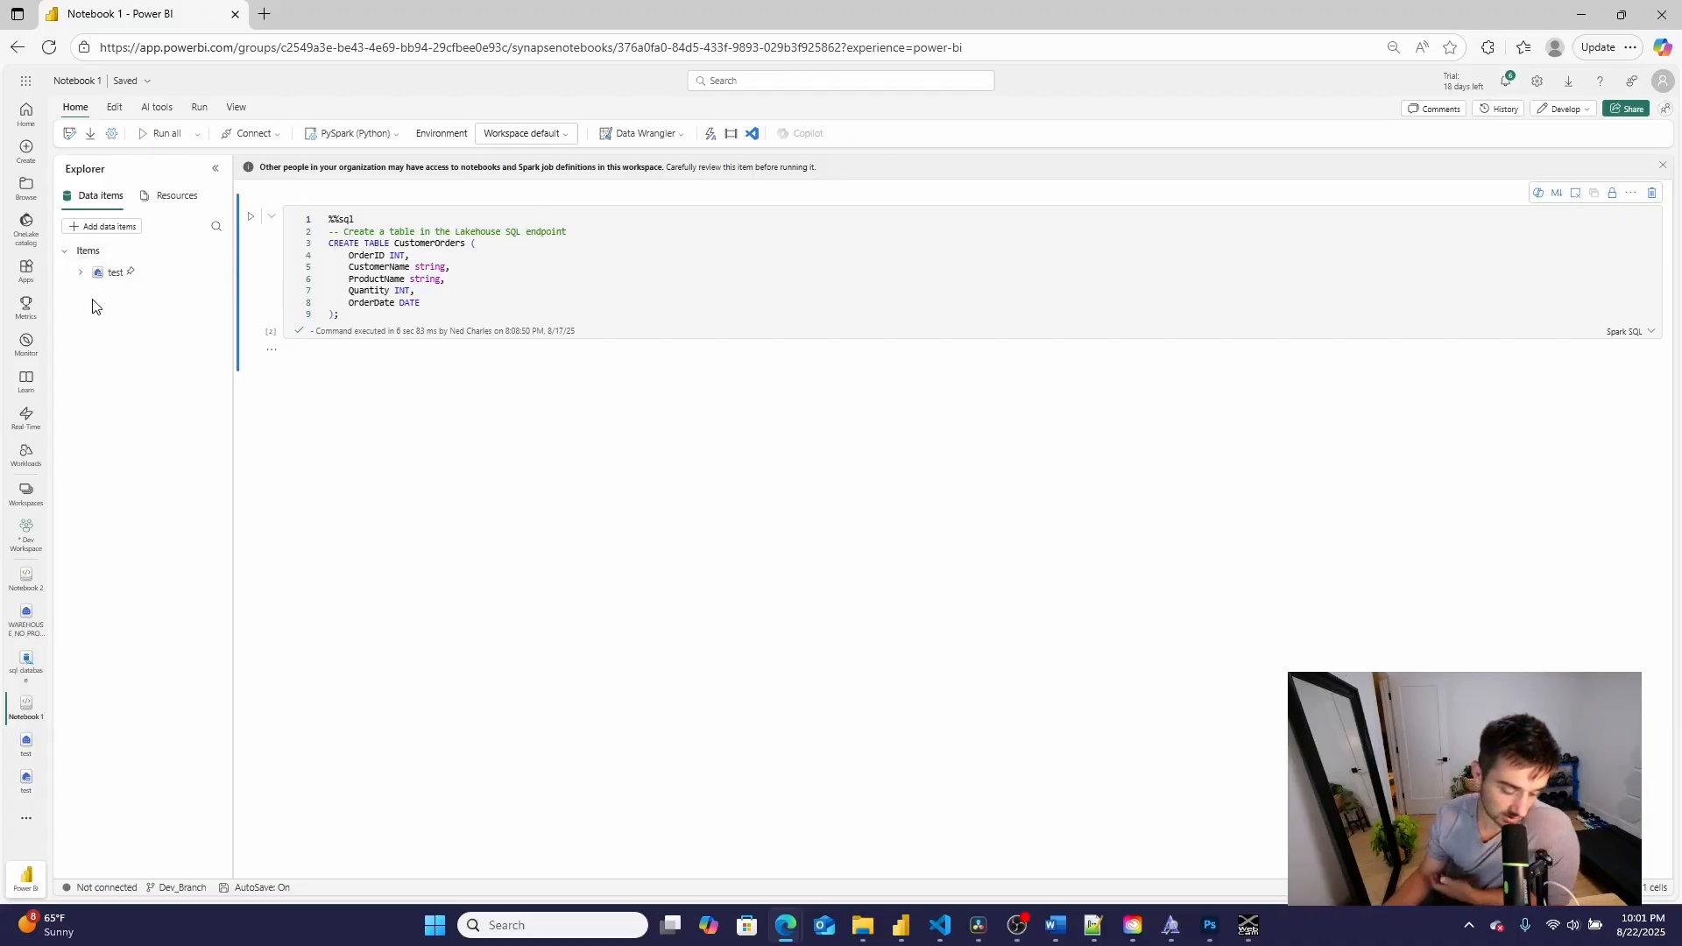
pyautogui.click(102, 226)
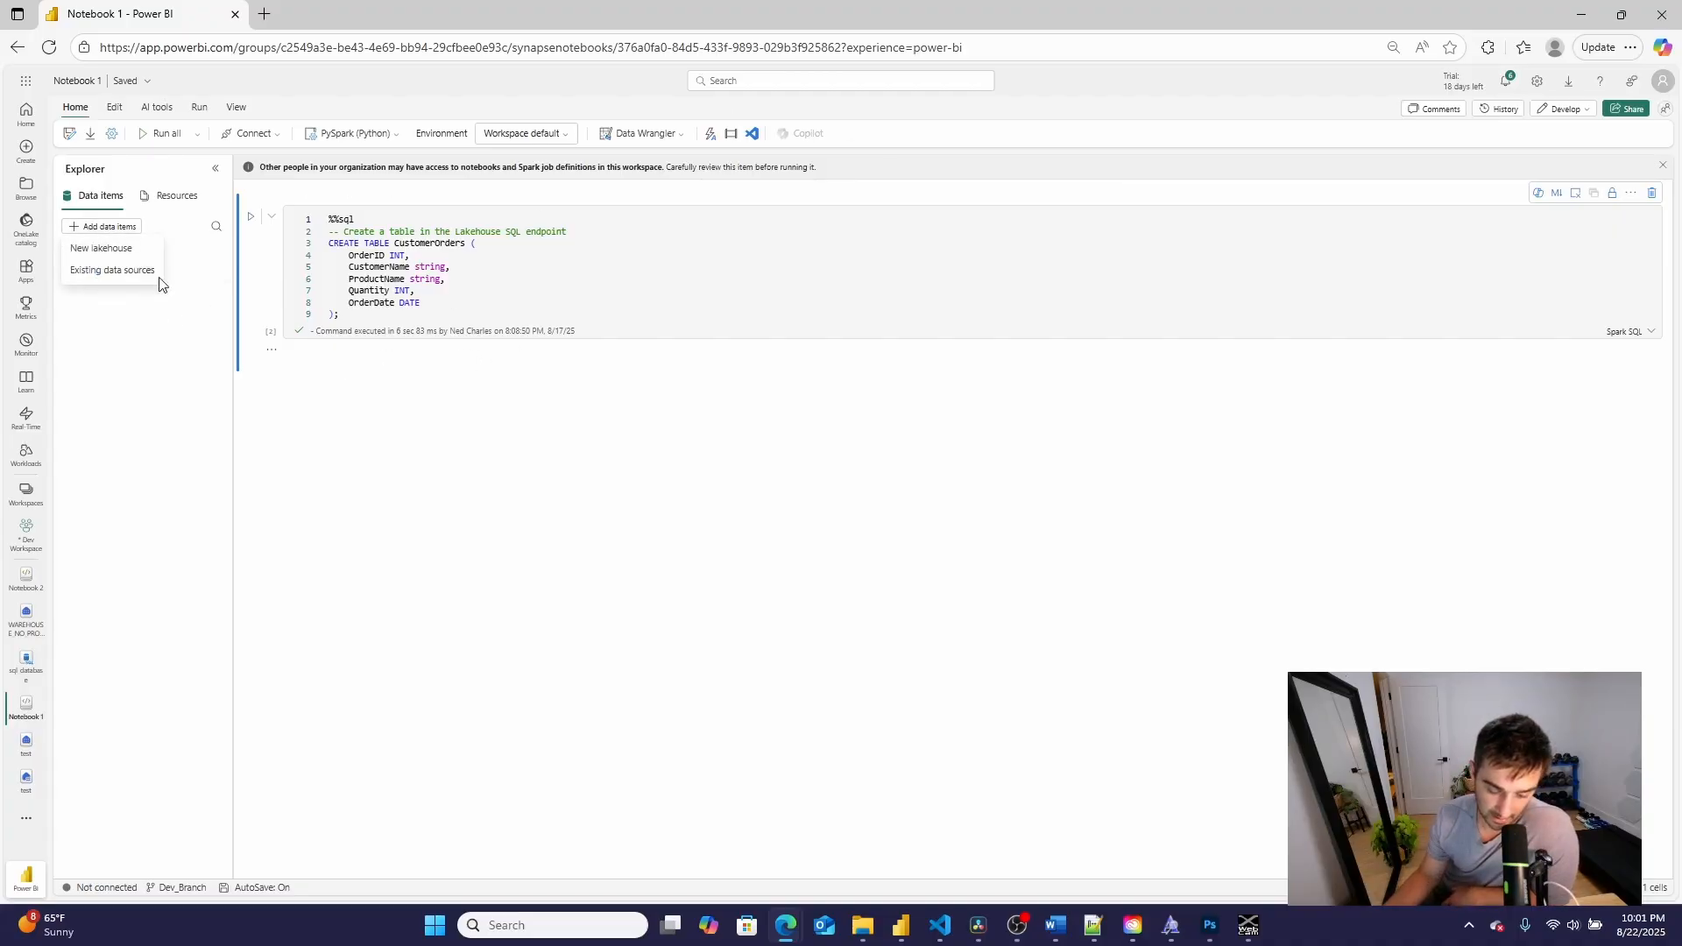
pyautogui.click(111, 268)
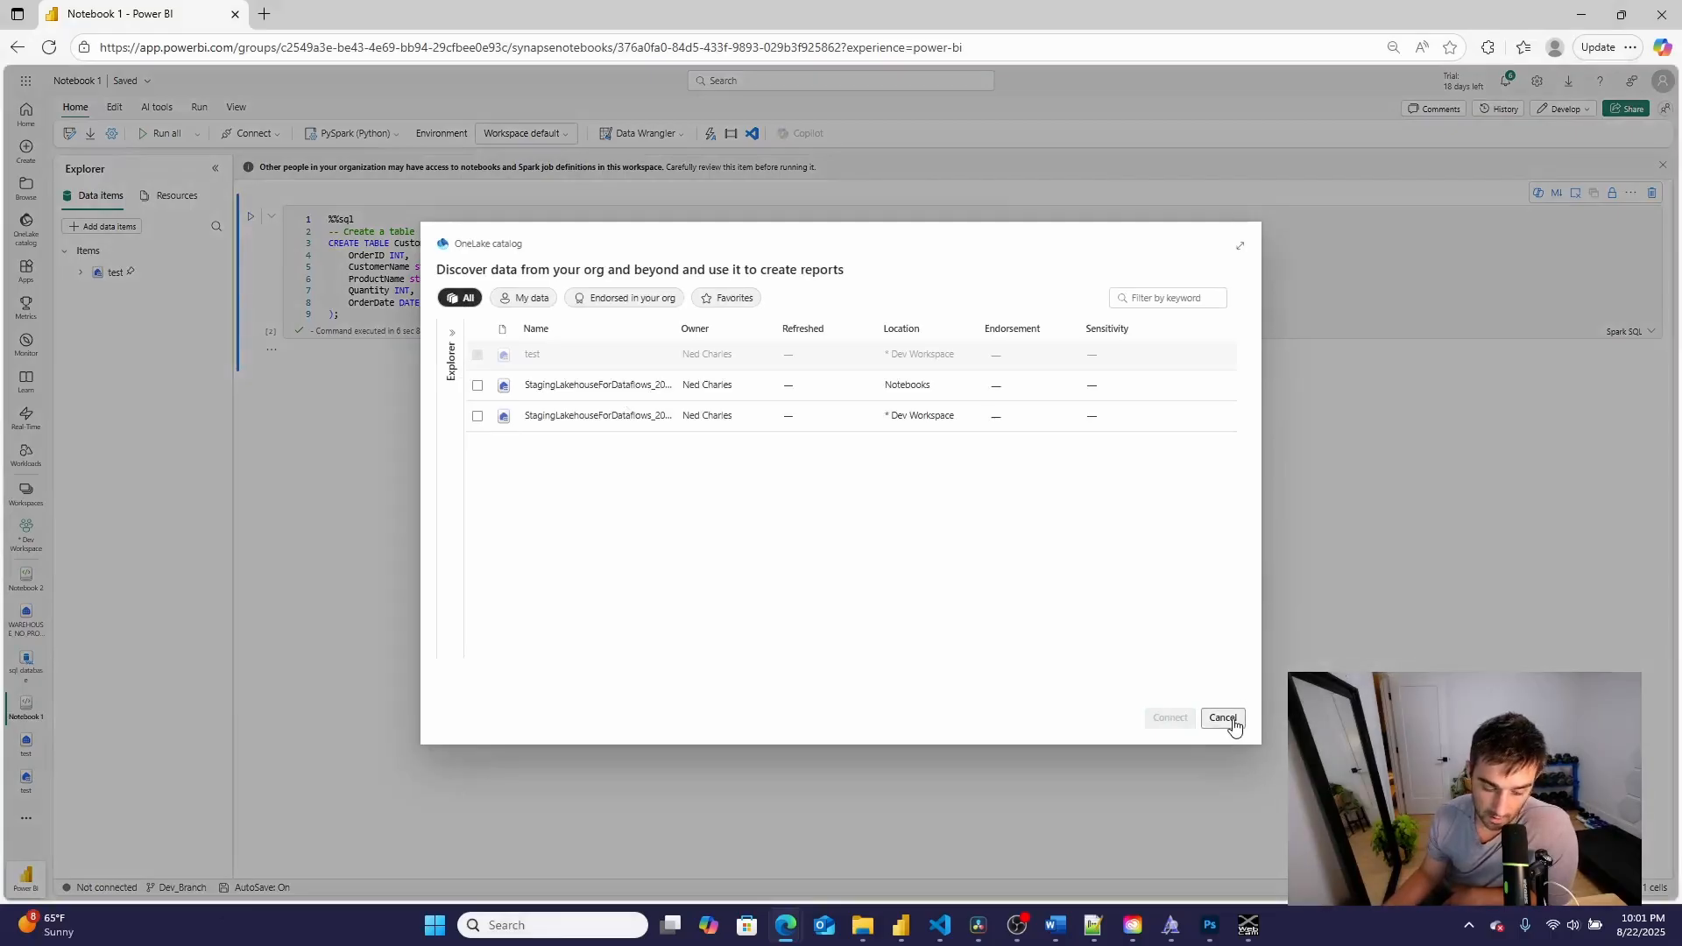
pyautogui.click(1222, 717)
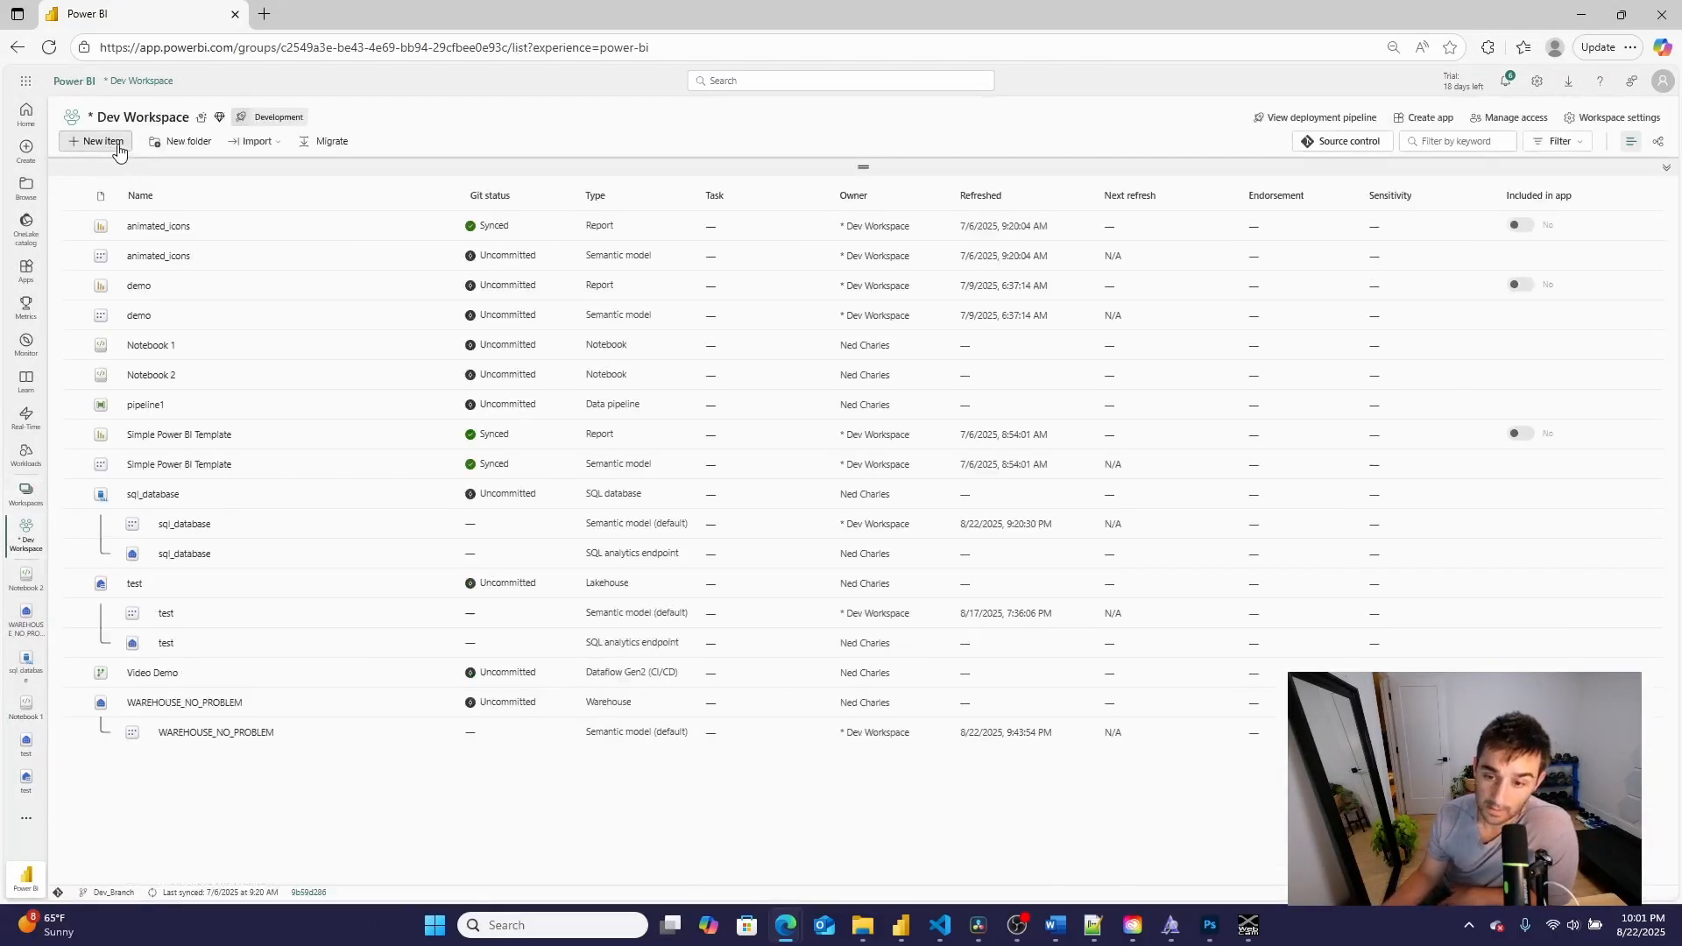
# - Create Notebook 3 from New item, filtering the list for 'not'
pyautogui.click(94, 141)
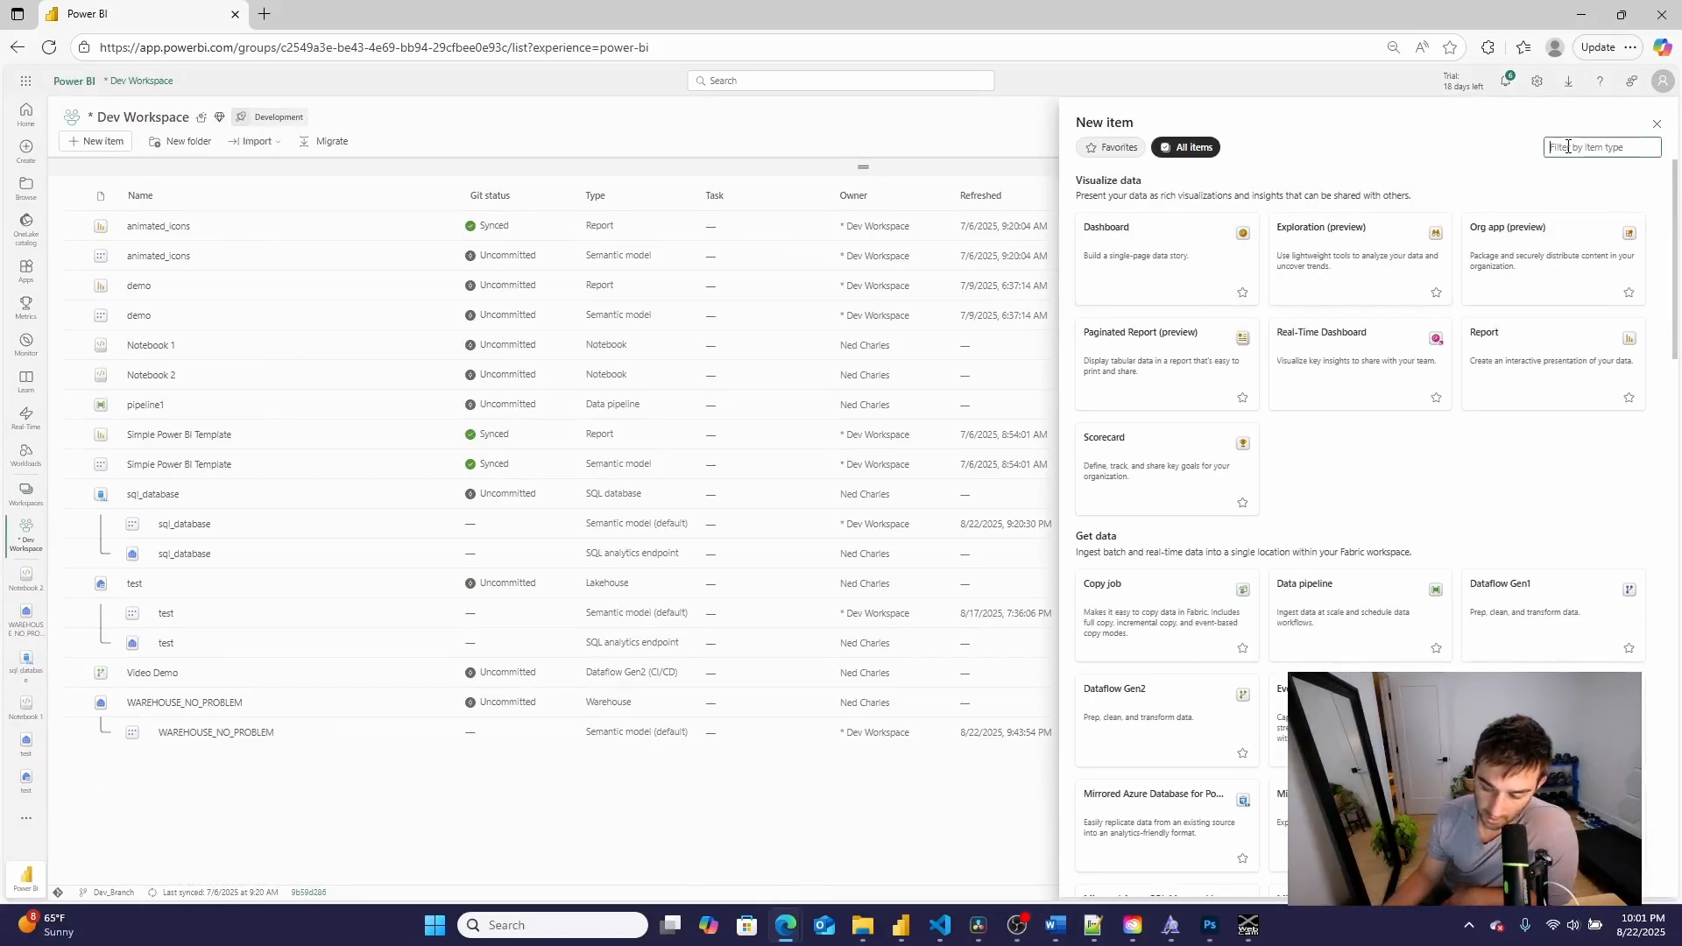
pyautogui.write('not')
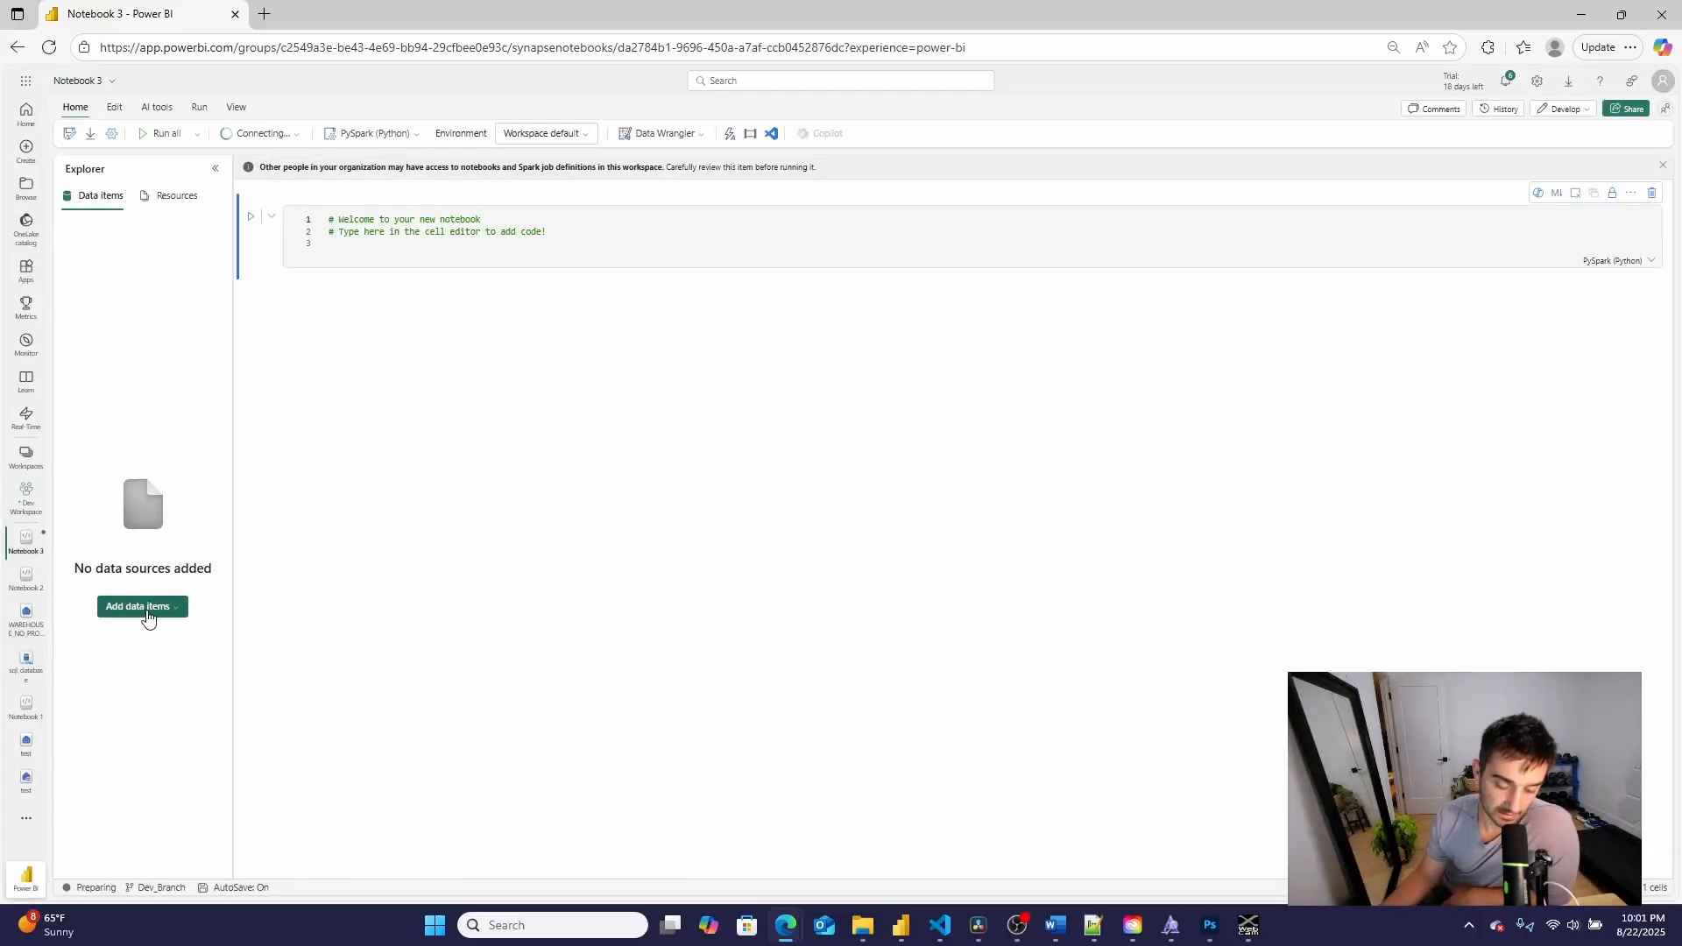
# - Switch Notebook 3 to T-SQL and open the catalog of warehouses to attach
pyautogui.click(137, 606)
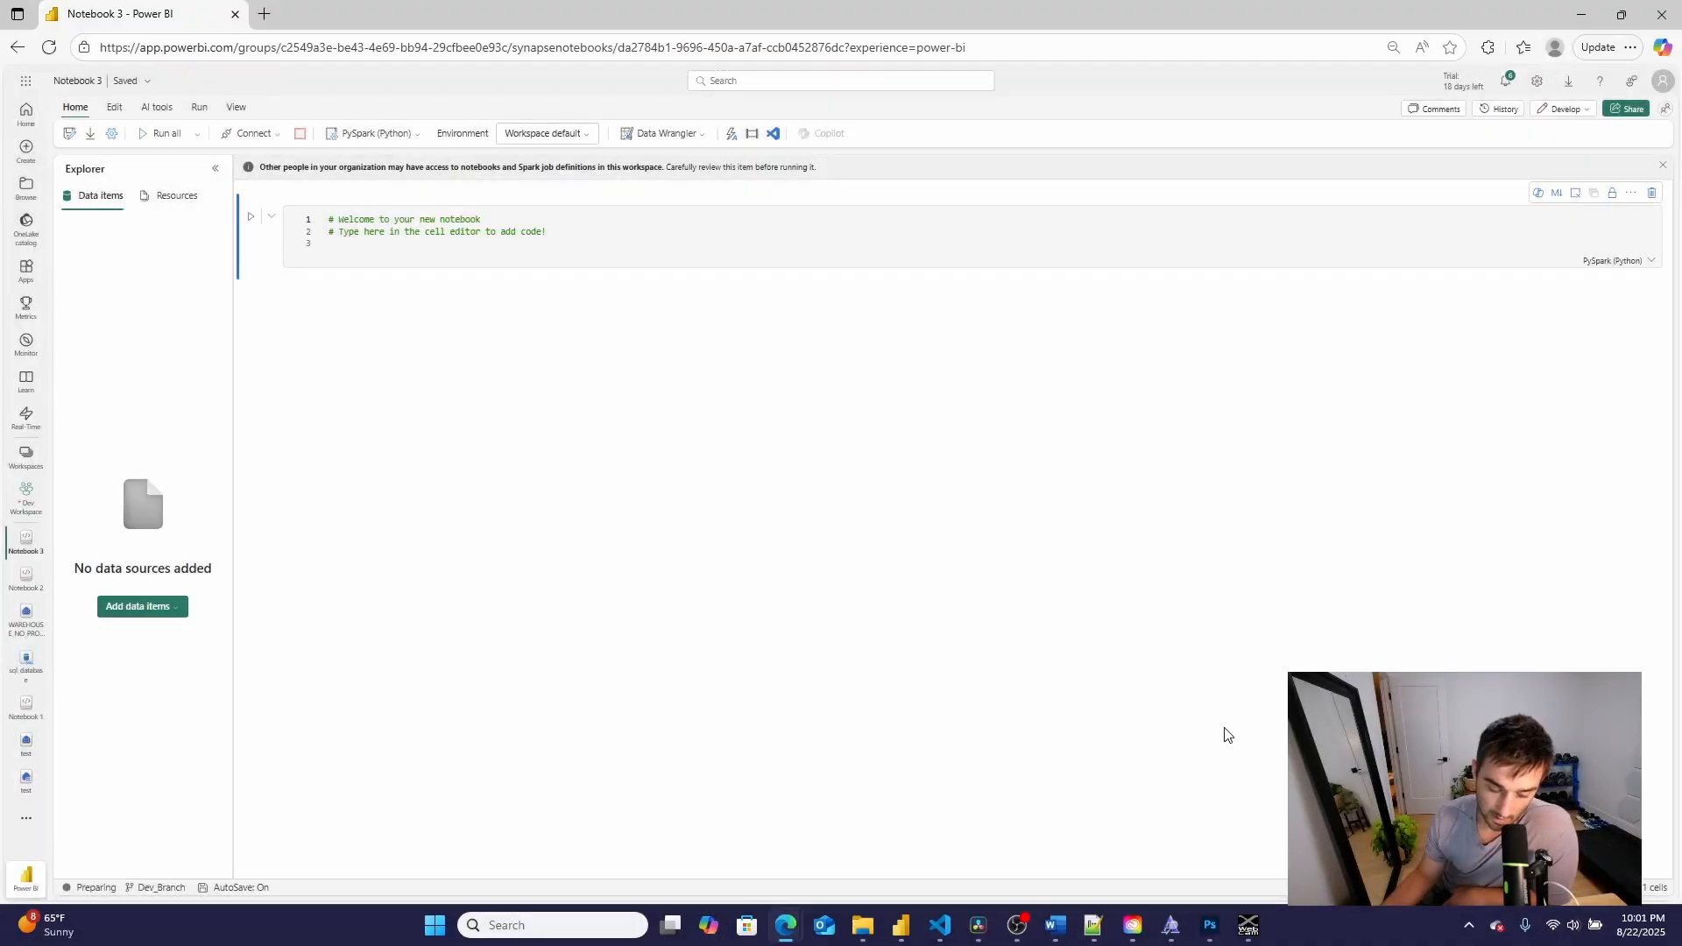
pyautogui.moveTo(366, 136)
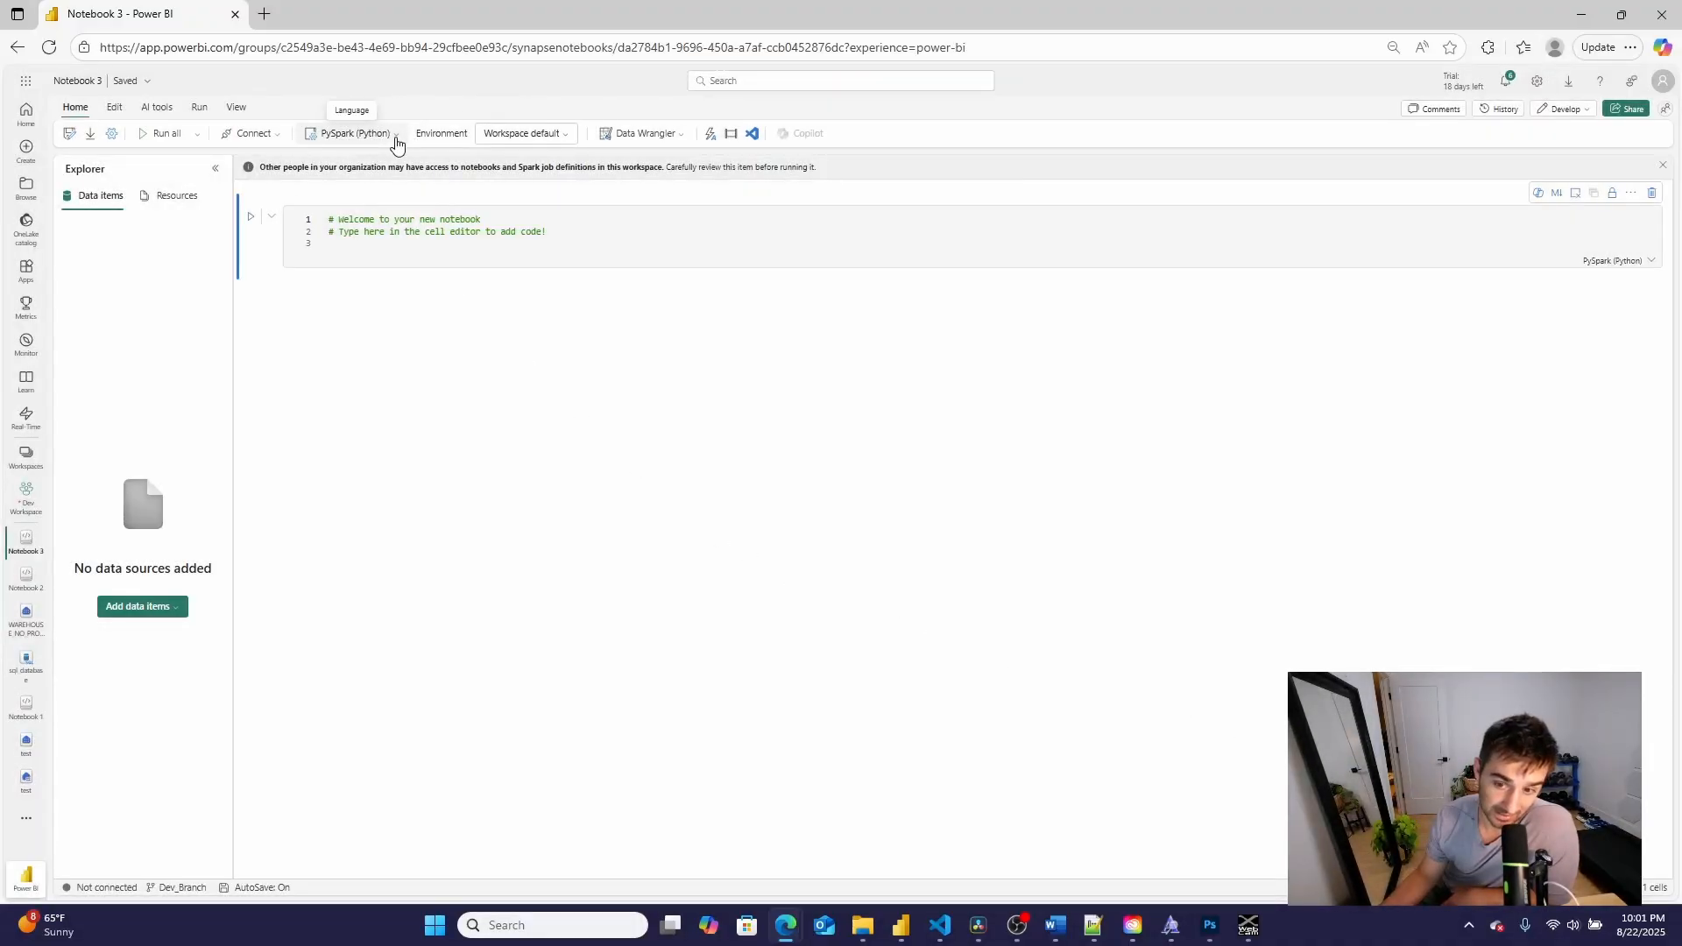
pyautogui.click(394, 133)
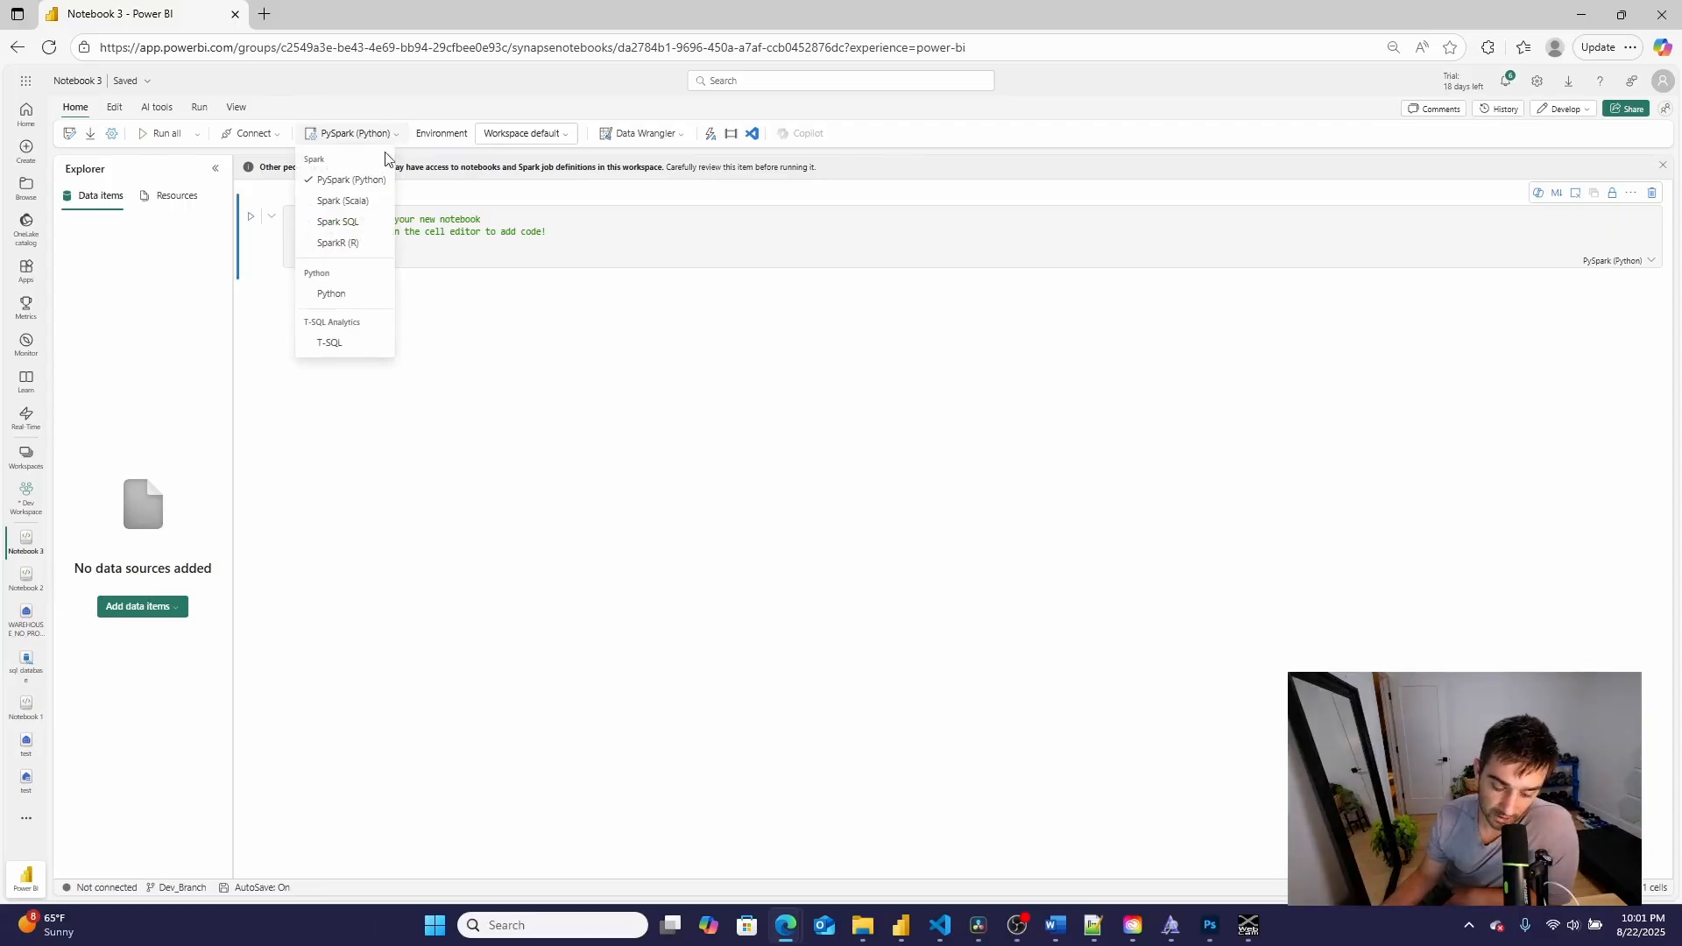
pyautogui.moveTo(328, 345)
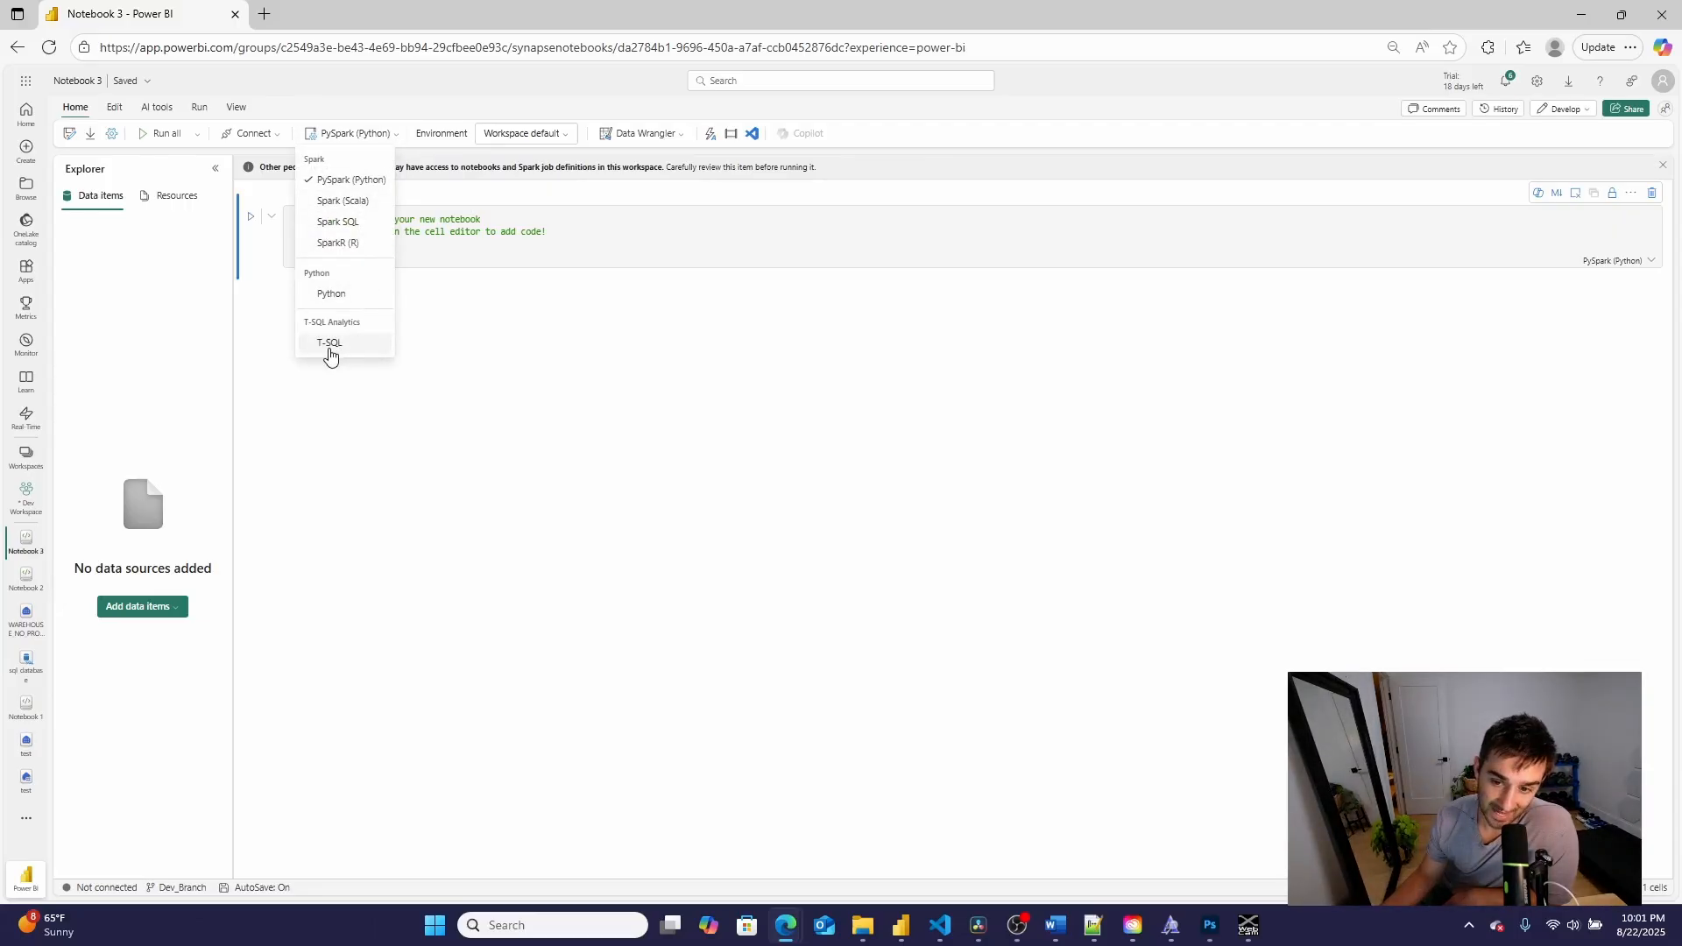
pyautogui.click(329, 342)
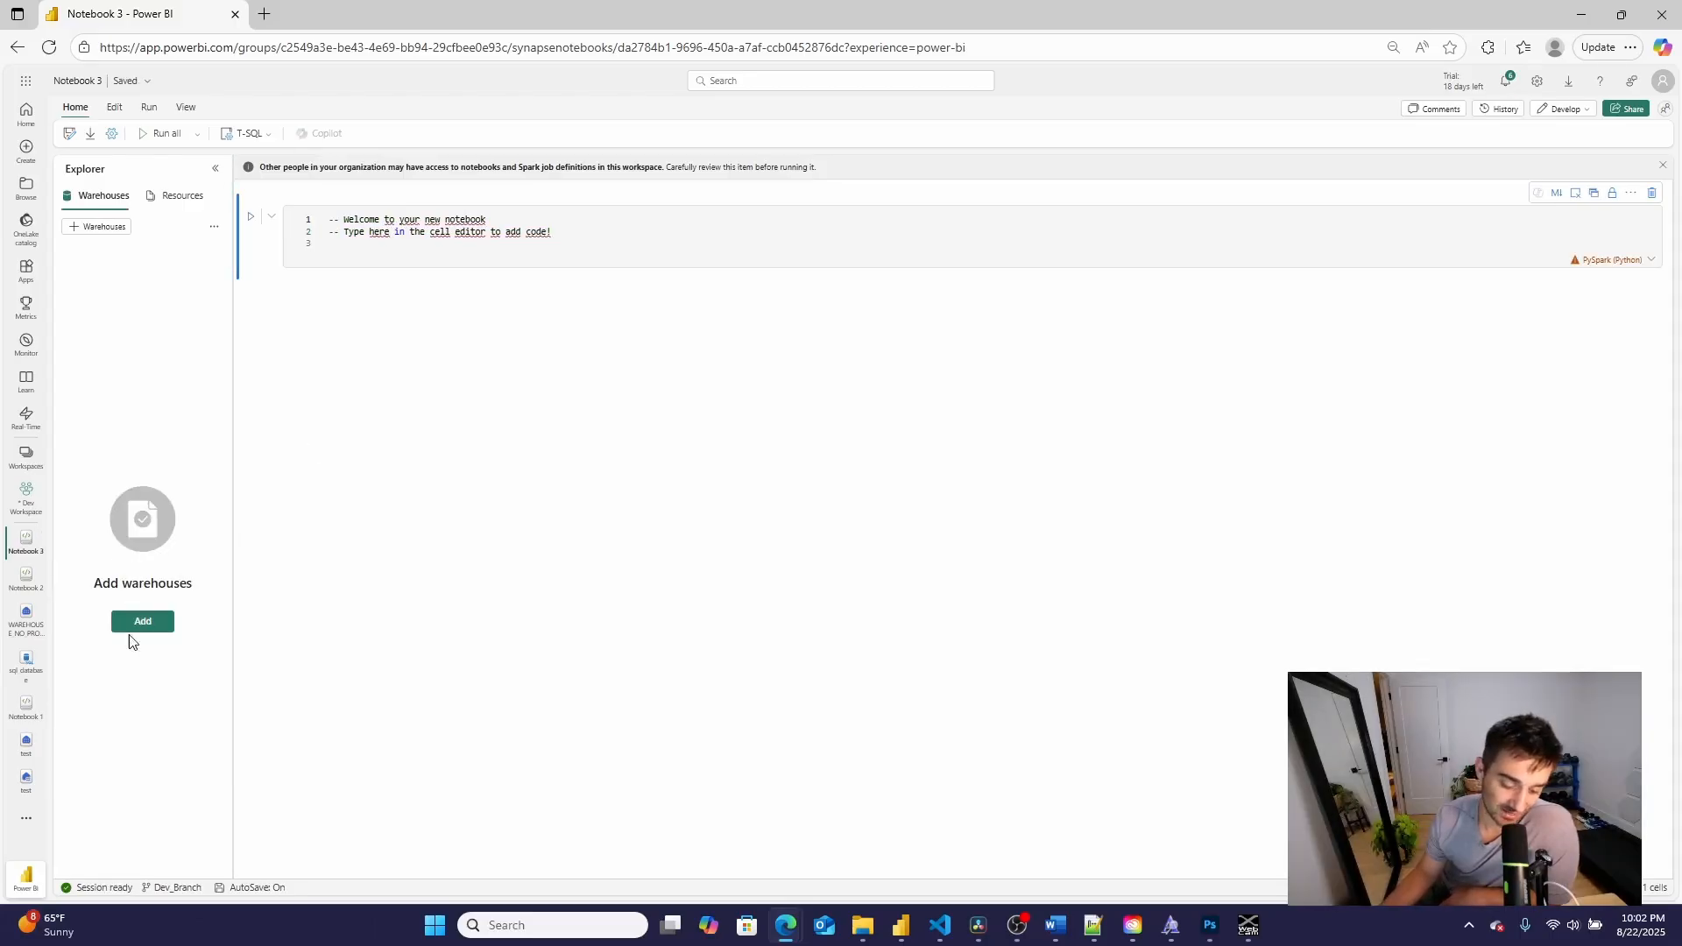
pyautogui.click(142, 621)
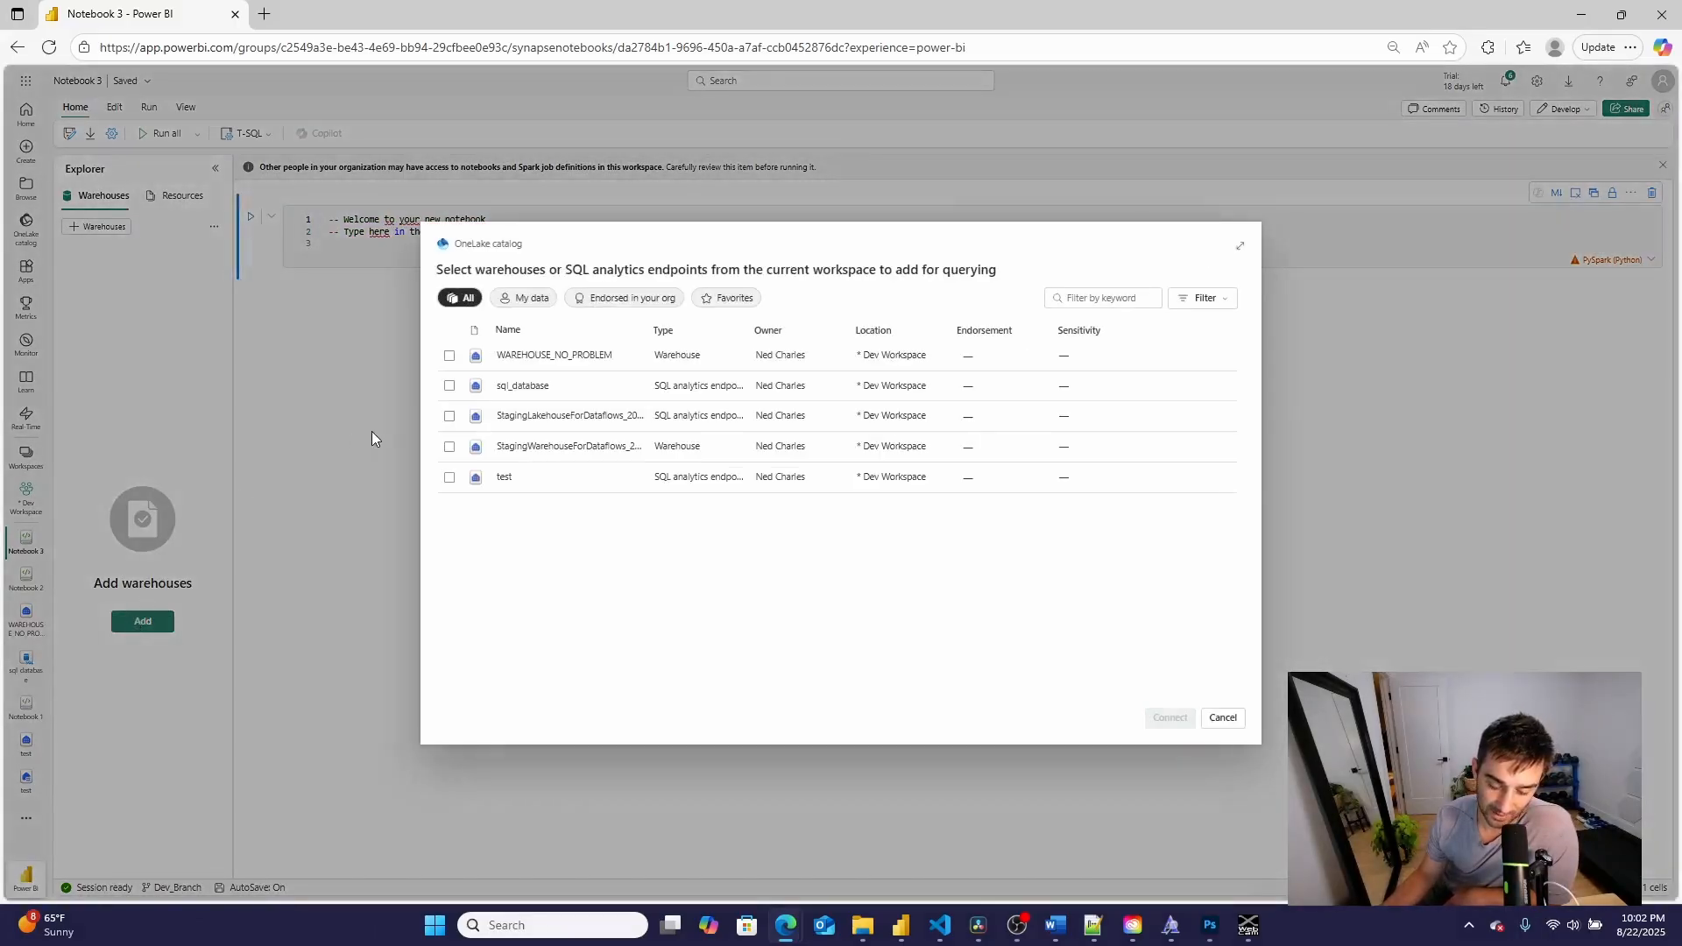